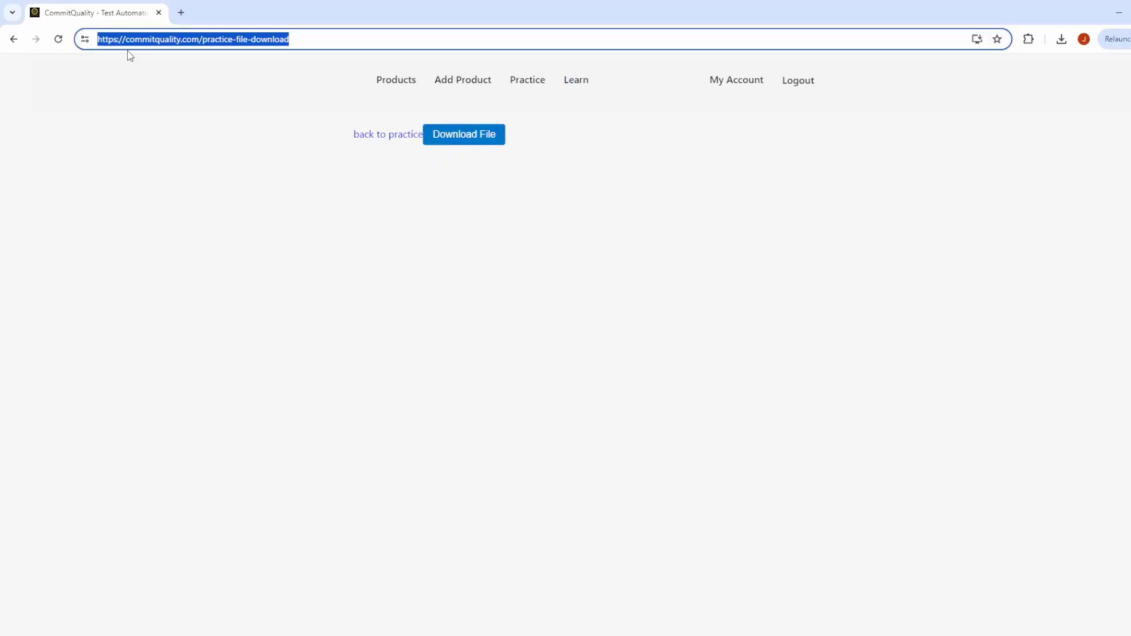
mouse_move(207, 49)
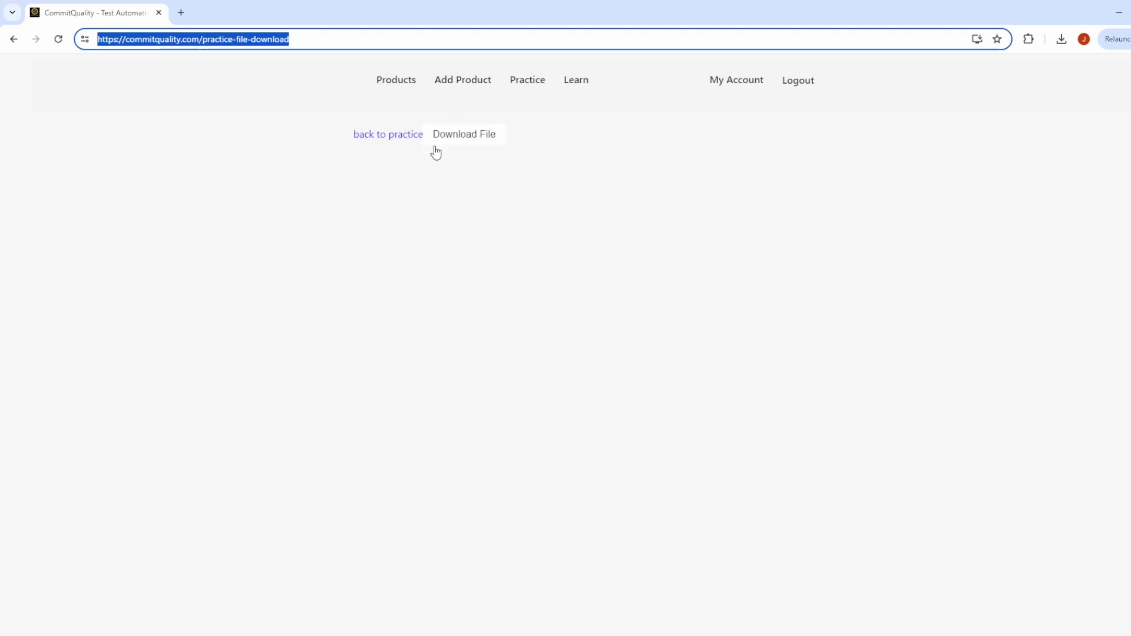
- Download the practice dummy file by hand from the CommitQuality download page
left_click(464, 134)
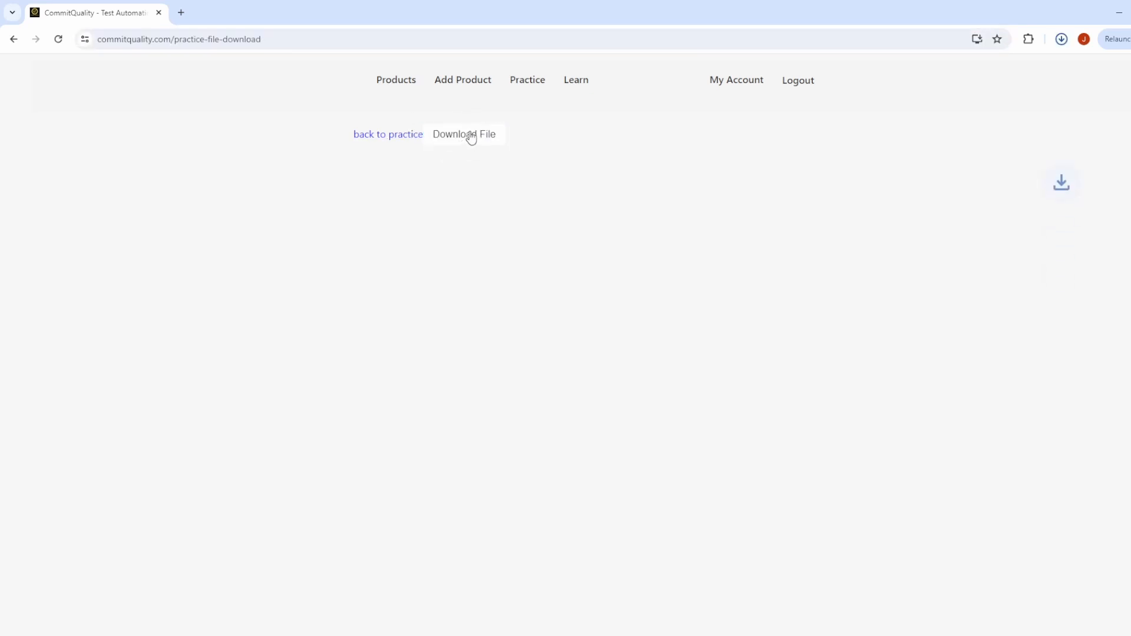
left_click(464, 135)
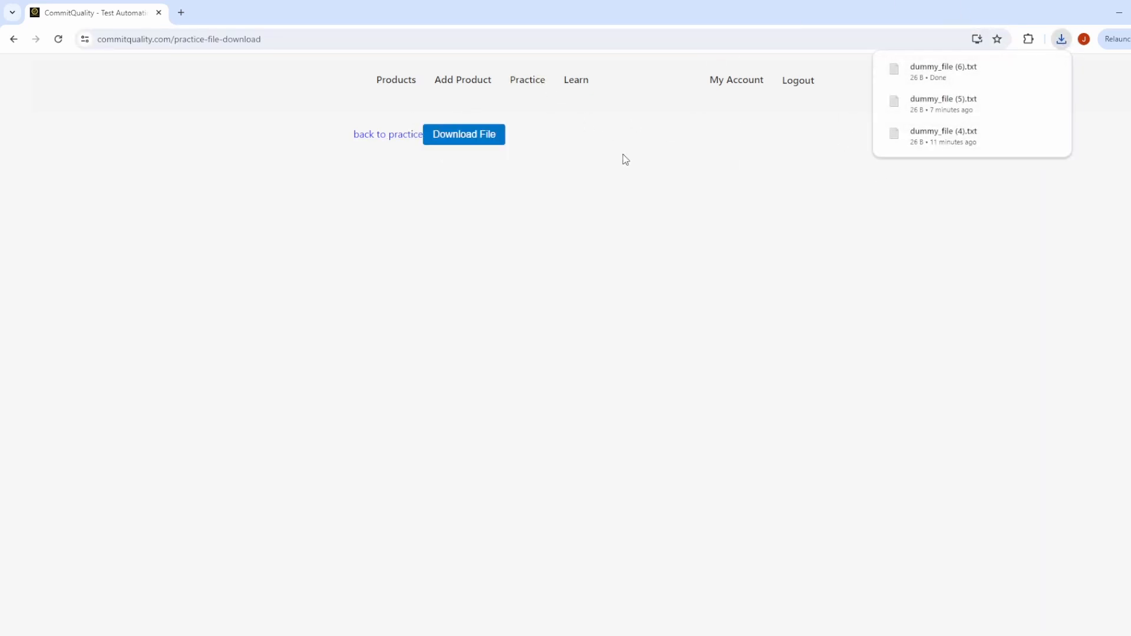
mouse_move(550, 89)
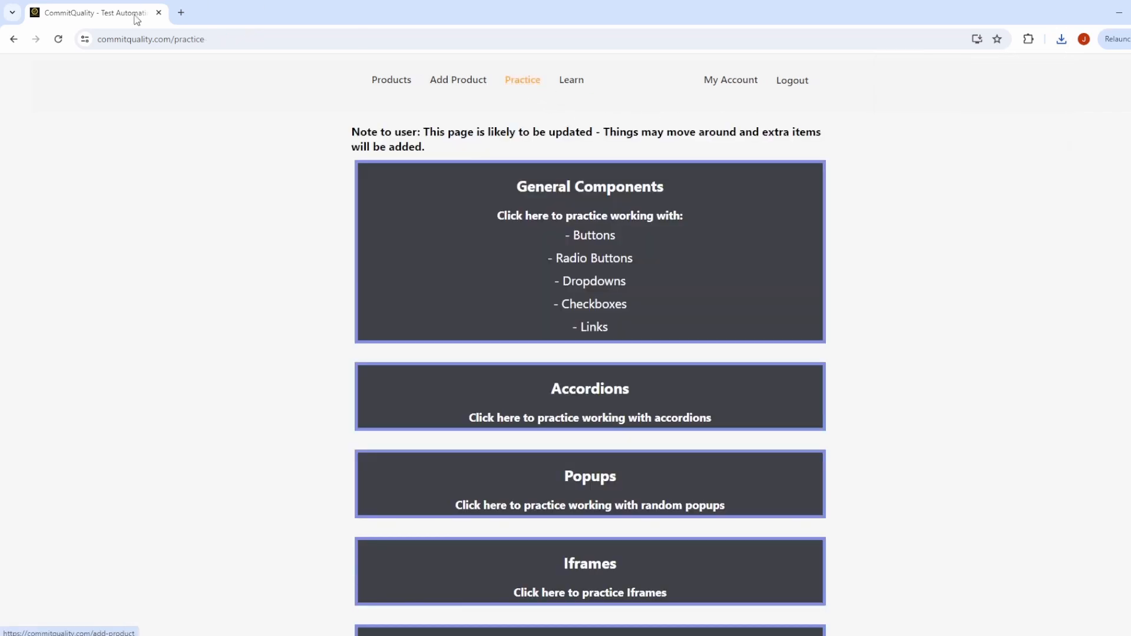
scroll("down", 3)
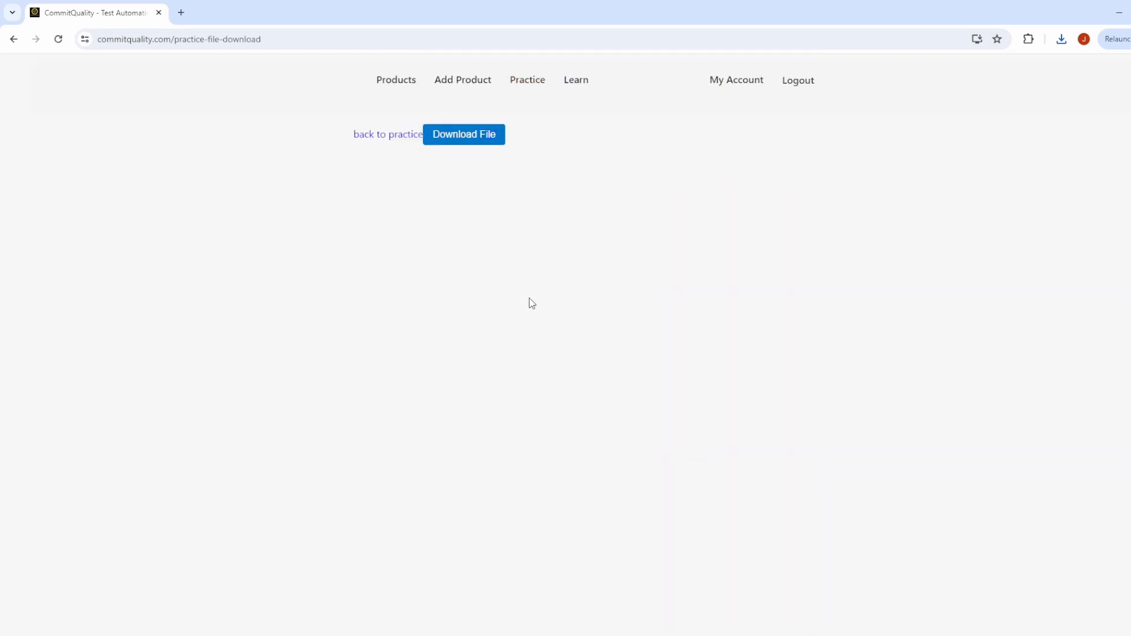
mouse_move(503, 168)
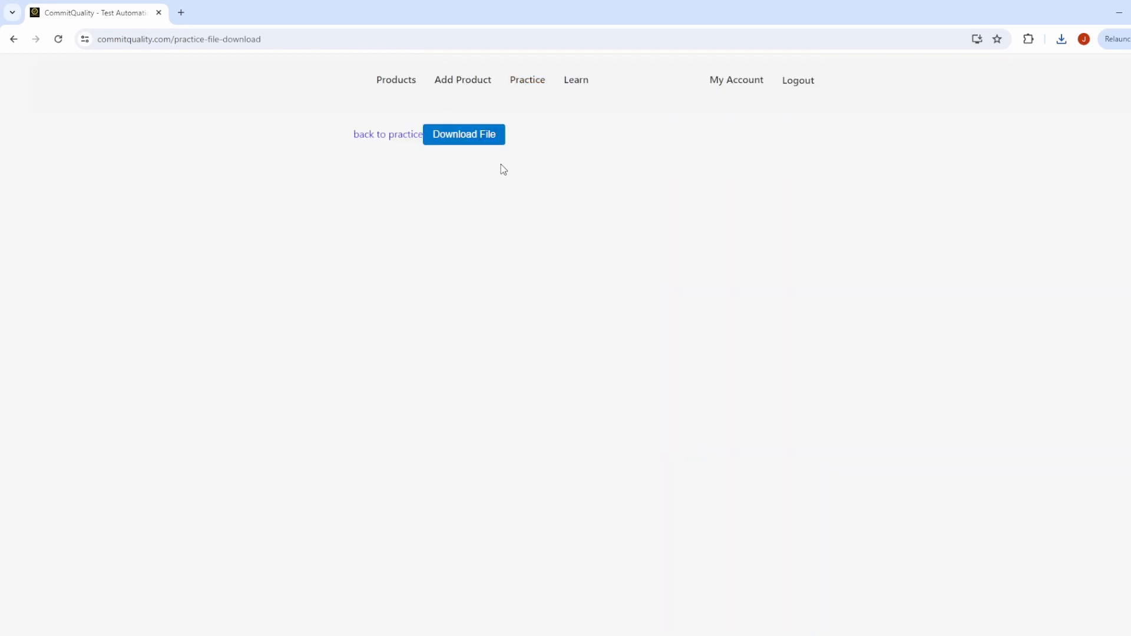
mouse_move(506, 263)
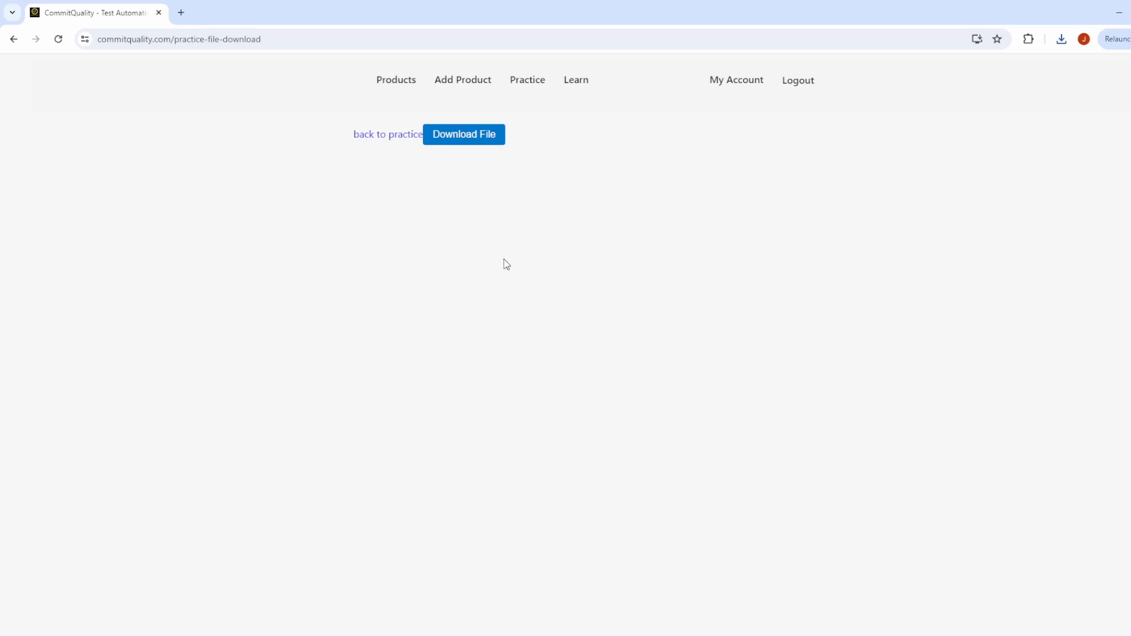
mouse_move(496, 247)
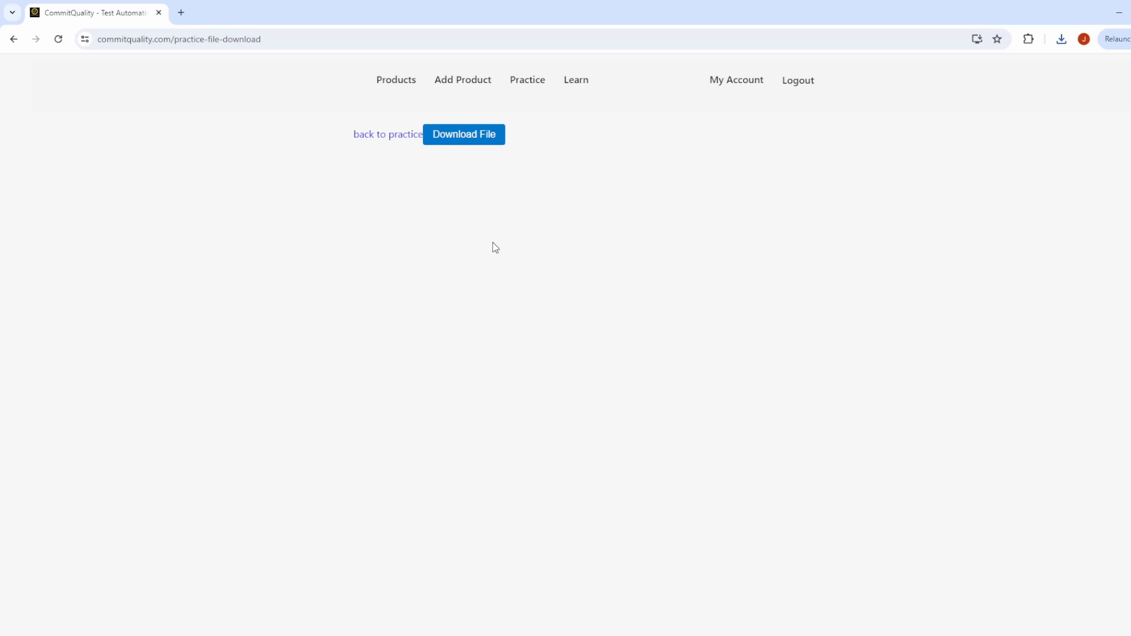
mouse_move(499, 243)
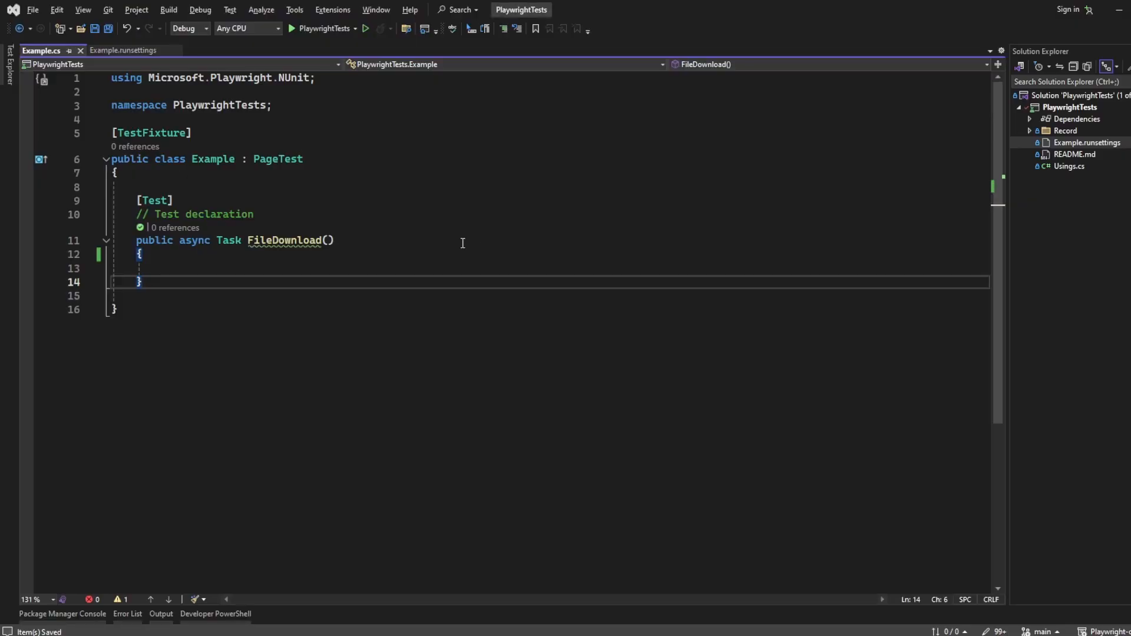
left_click(184, 254)
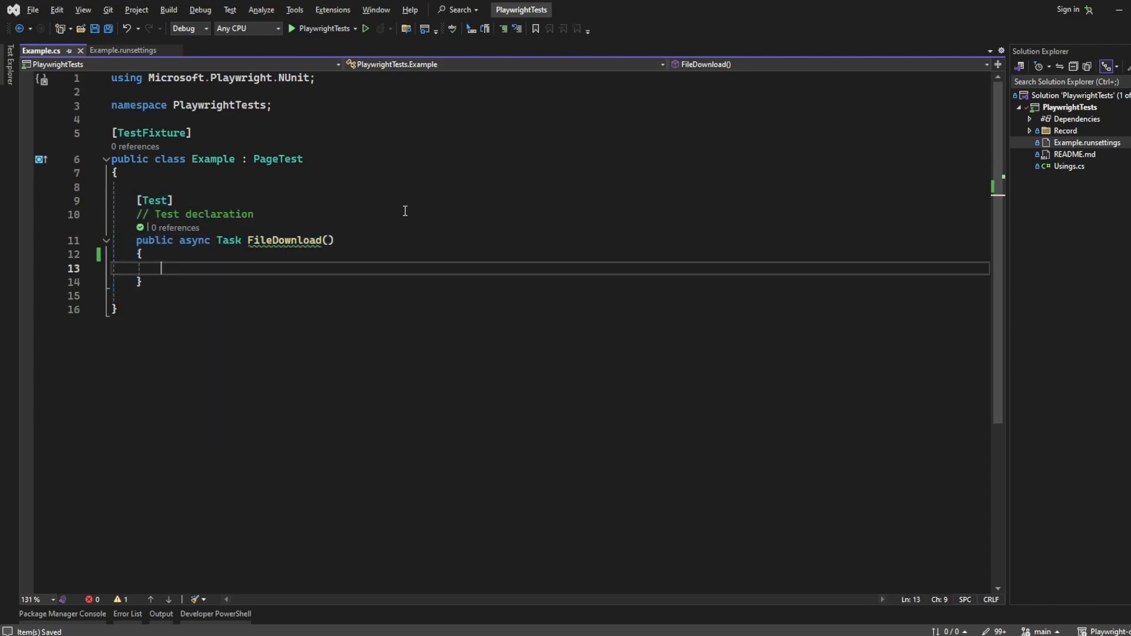
type("await")
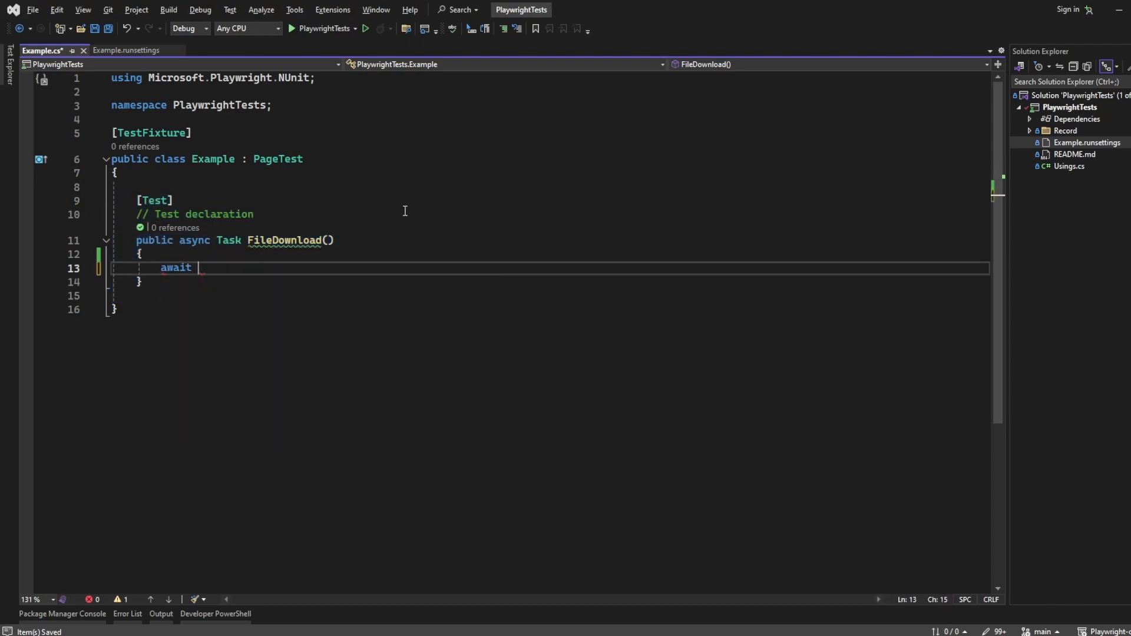
type("Page.GotoAsync(\"")
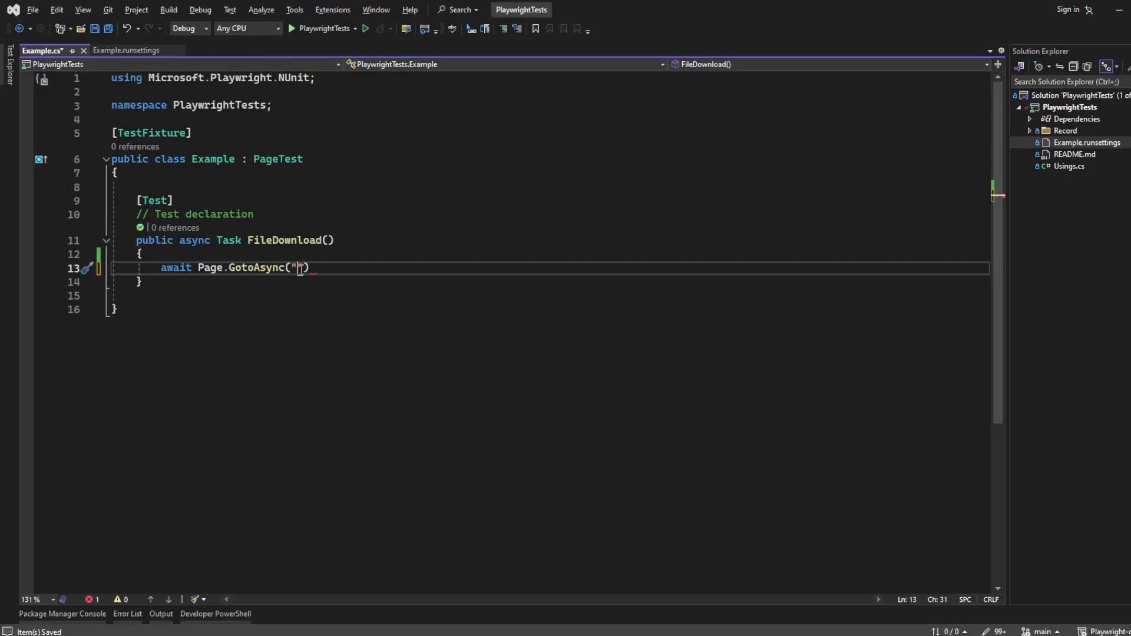
type("https://commitquality.com/practice-file-download")
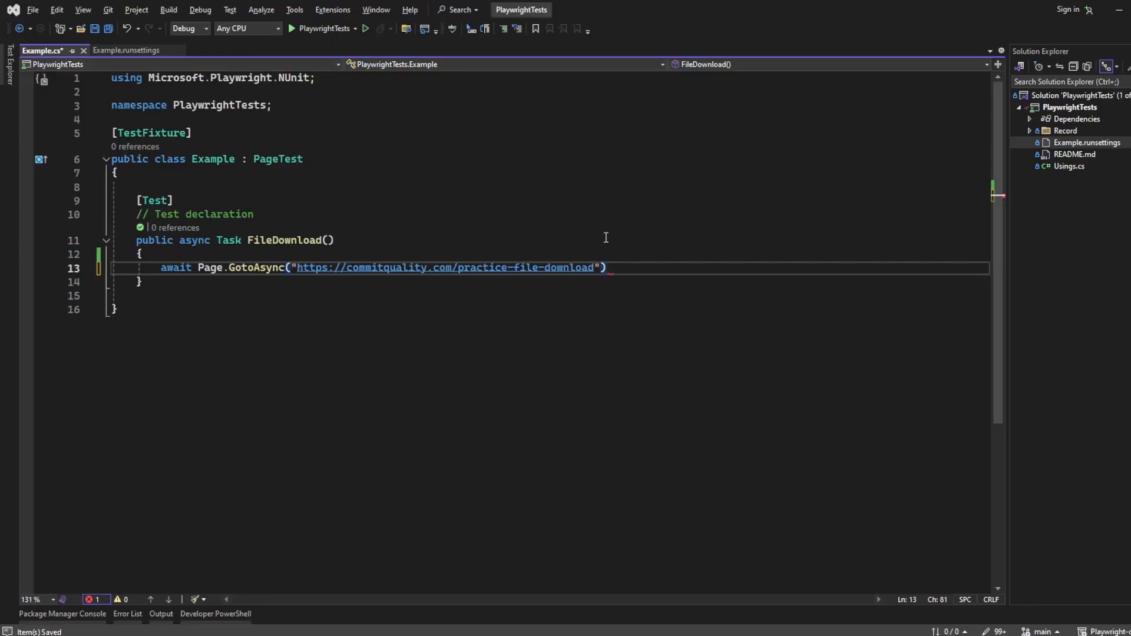
type(";")
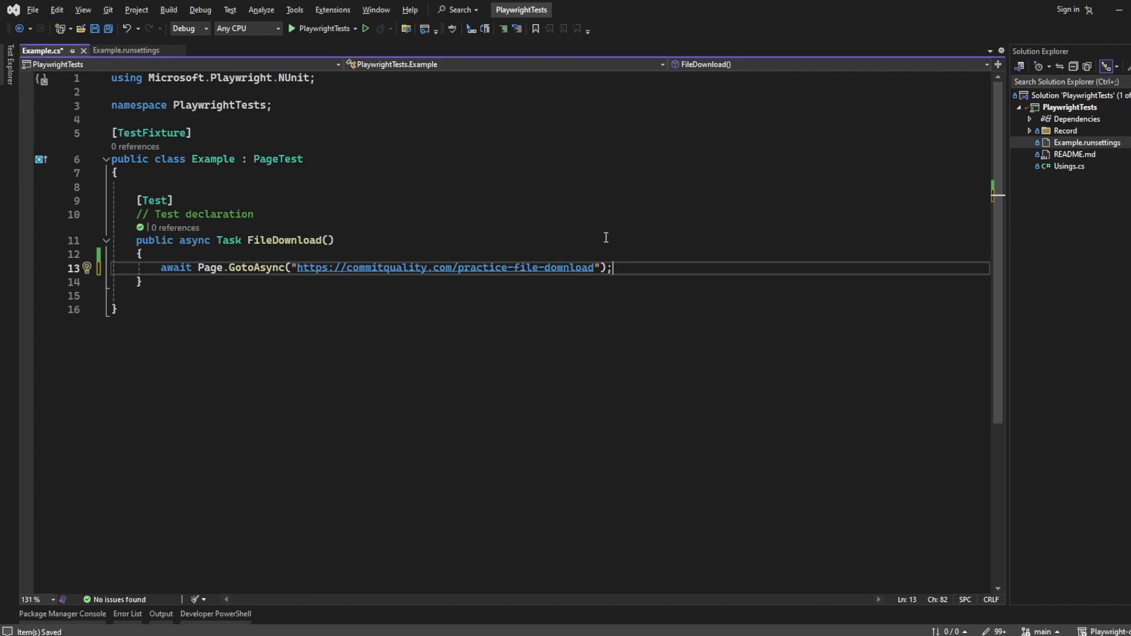
key("Return")
type("var w")
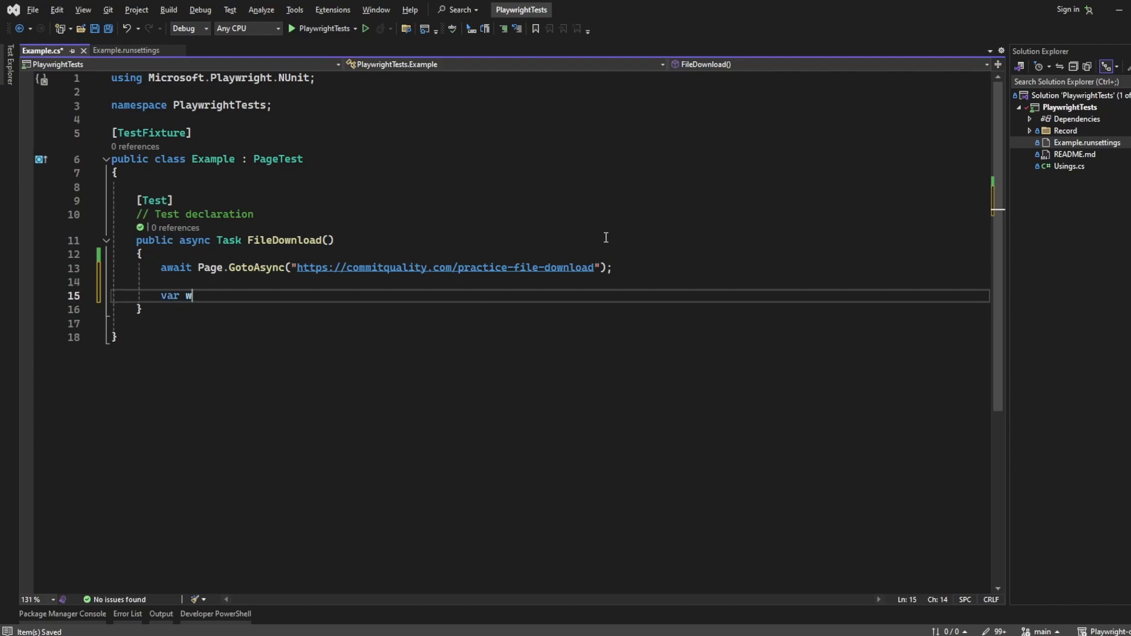
- Declare var waitForDownloadTask = Page.WaitForDownloadAsync(); and save Example.cs
type("aitForDownloadTask")
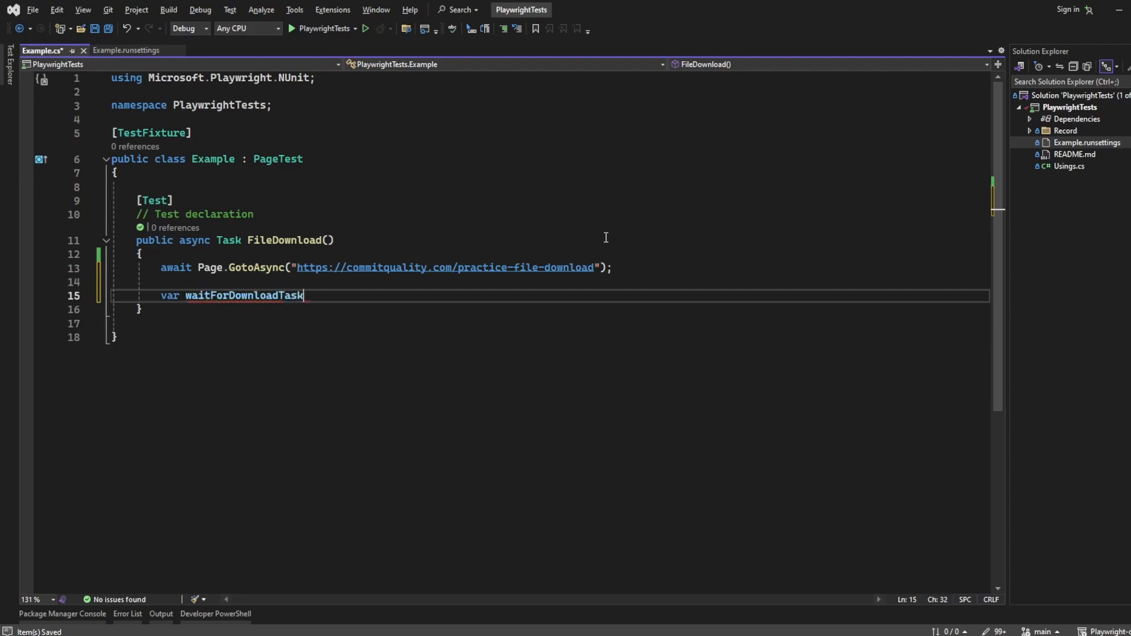
type("= Page.WaitForDownloadAsync")
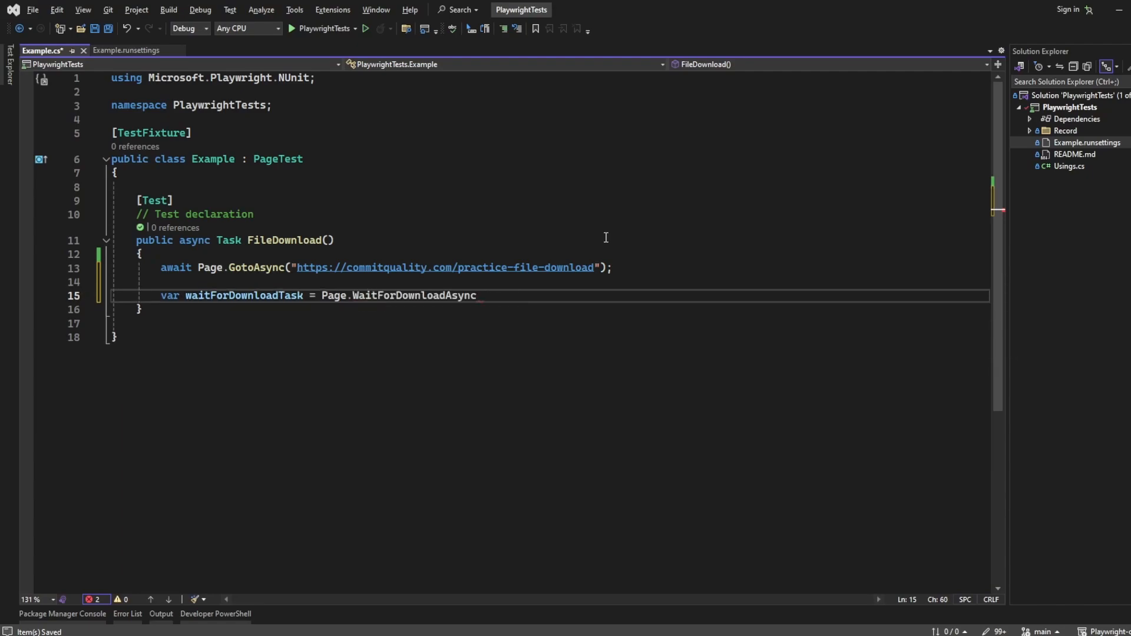
type("();")
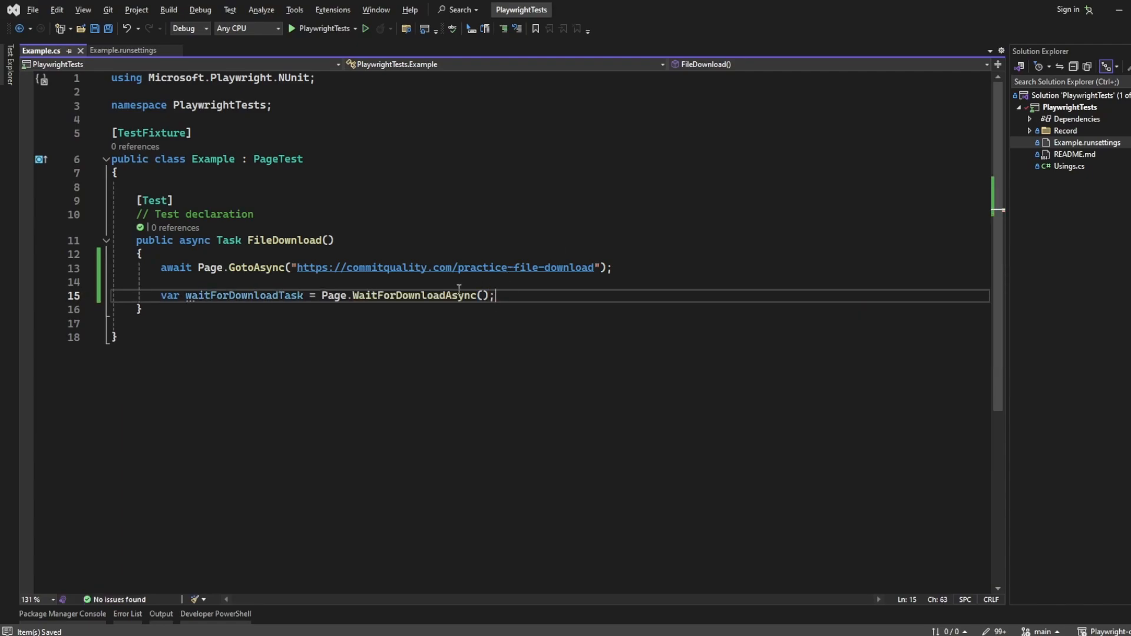
mouse_move(421, 344)
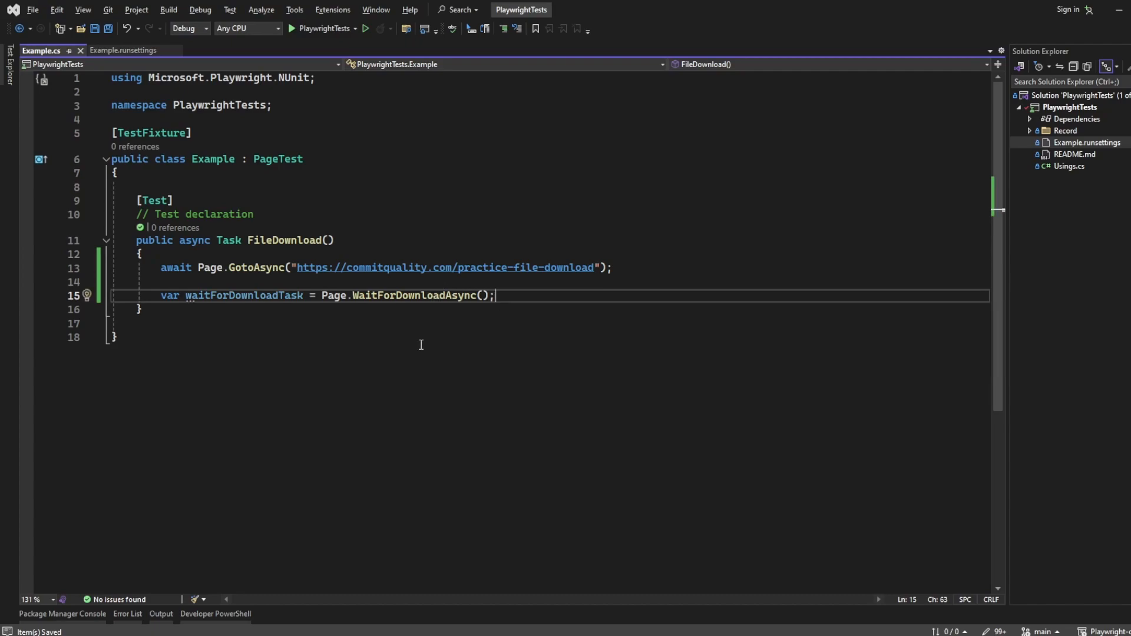
mouse_move(413, 294)
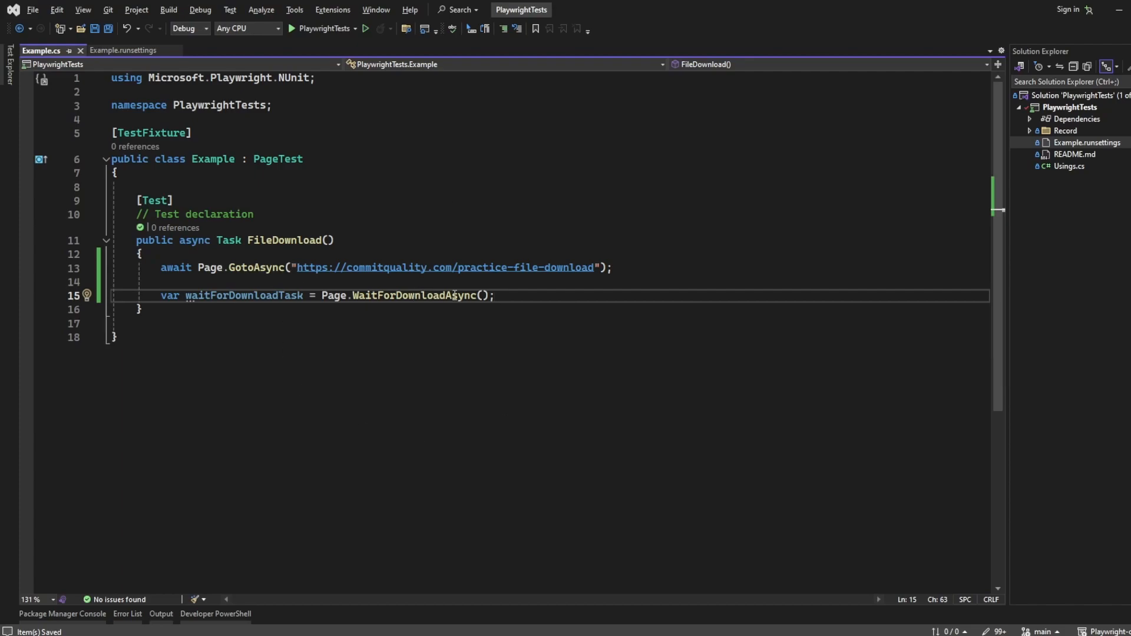
- Add await Page.GetByText("Download file").ClickAsync(); after the wait-for-download line
type("await waitForDownloadTask;")
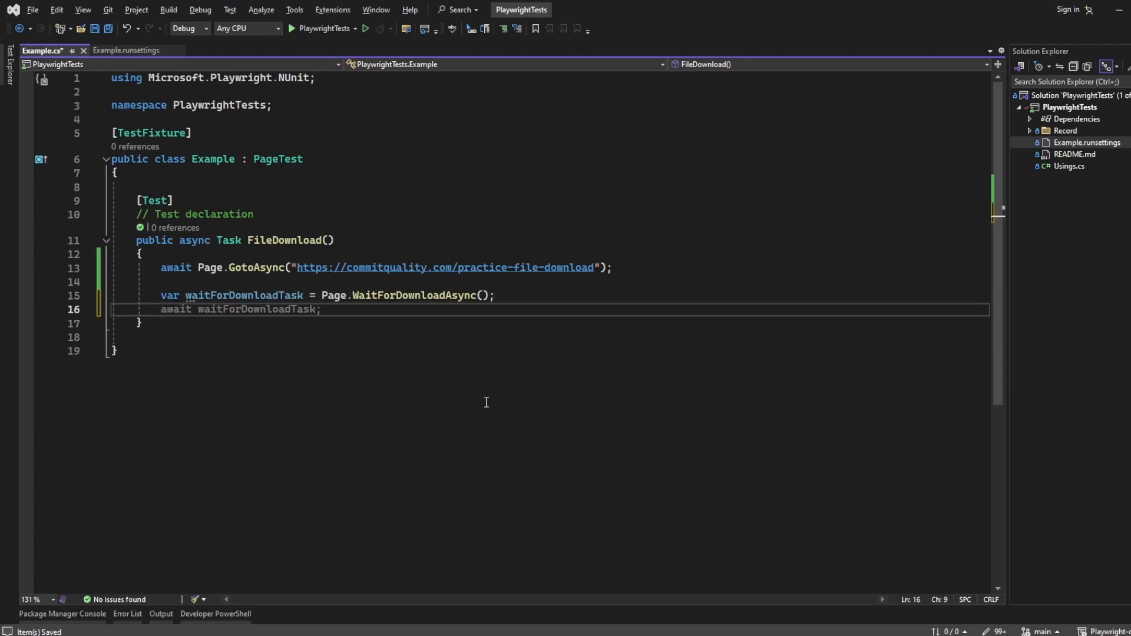
type("await")
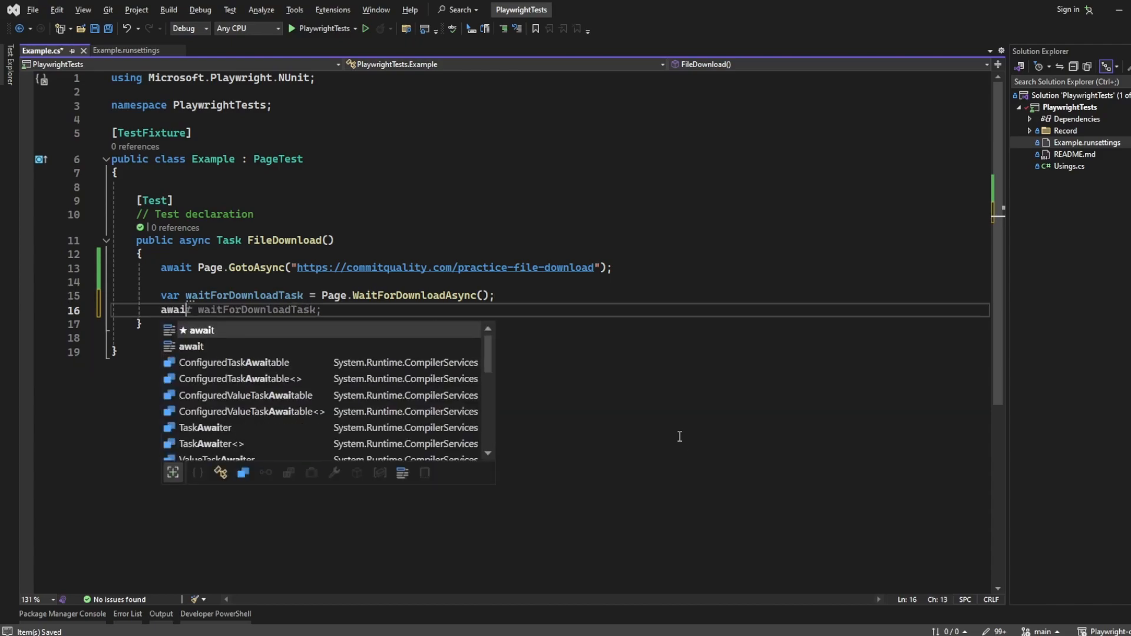
type("P")
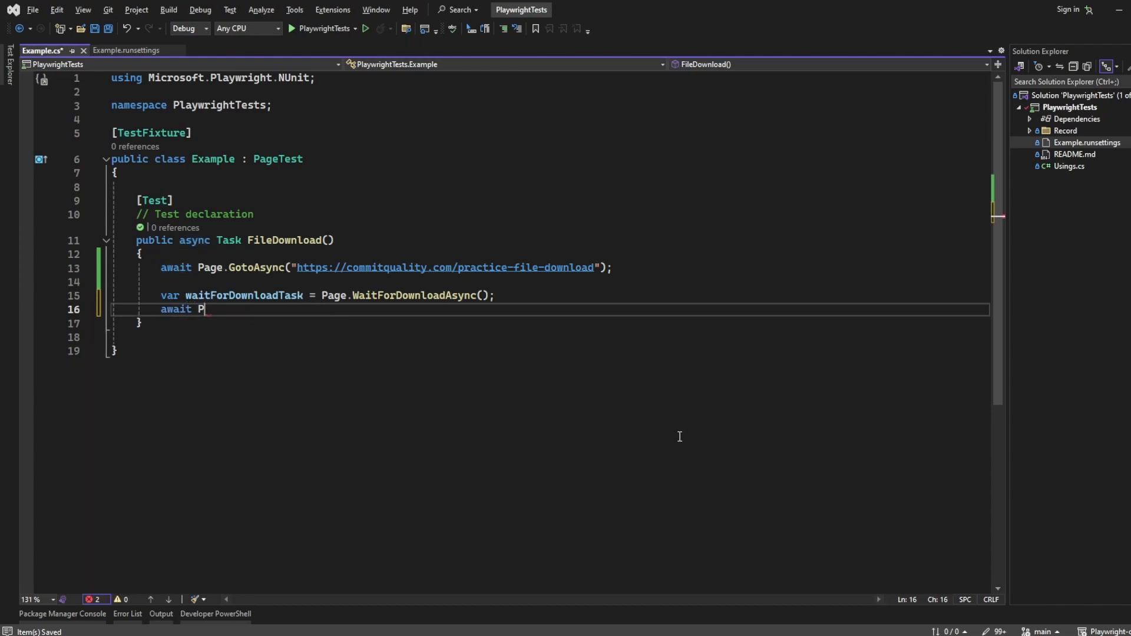
type("age.getby")
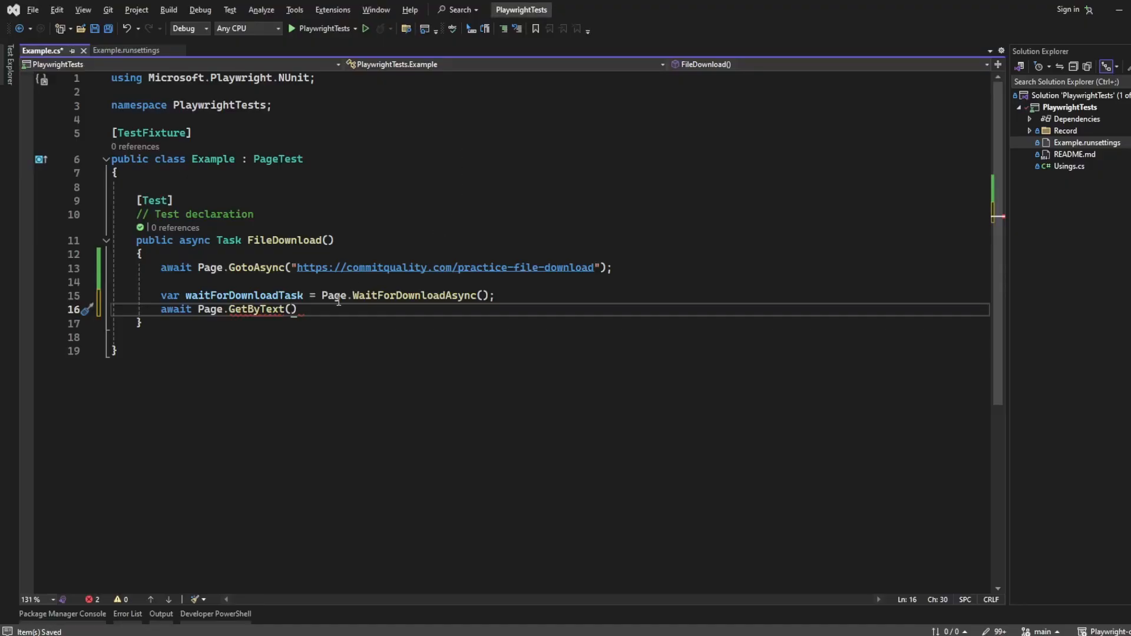
type("\"Downl\"")
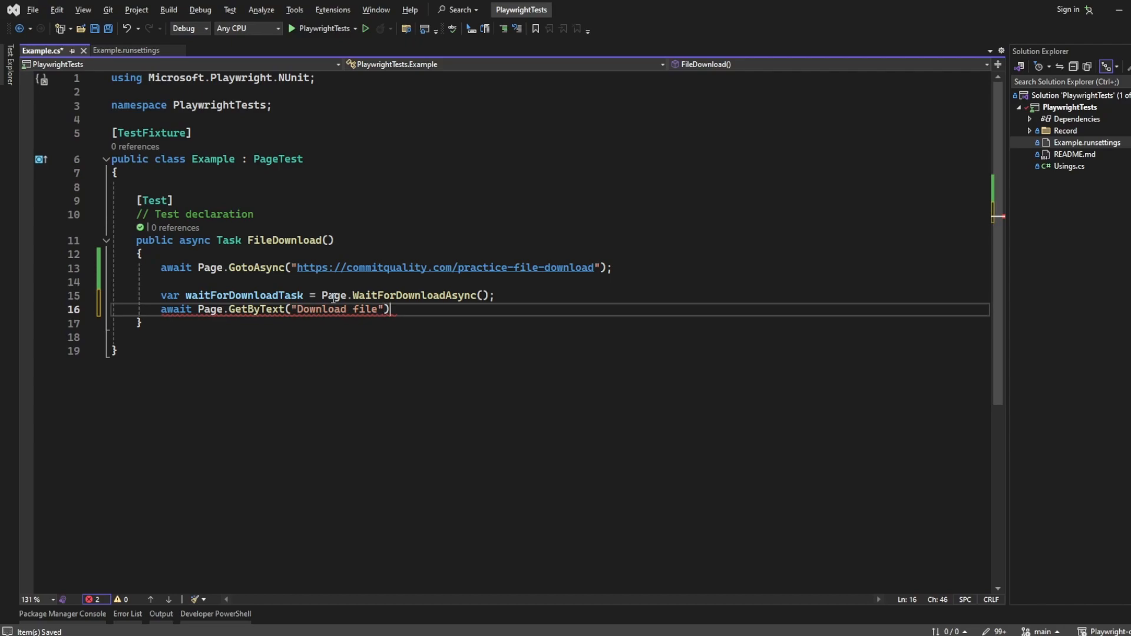
type(".ClickAsync")
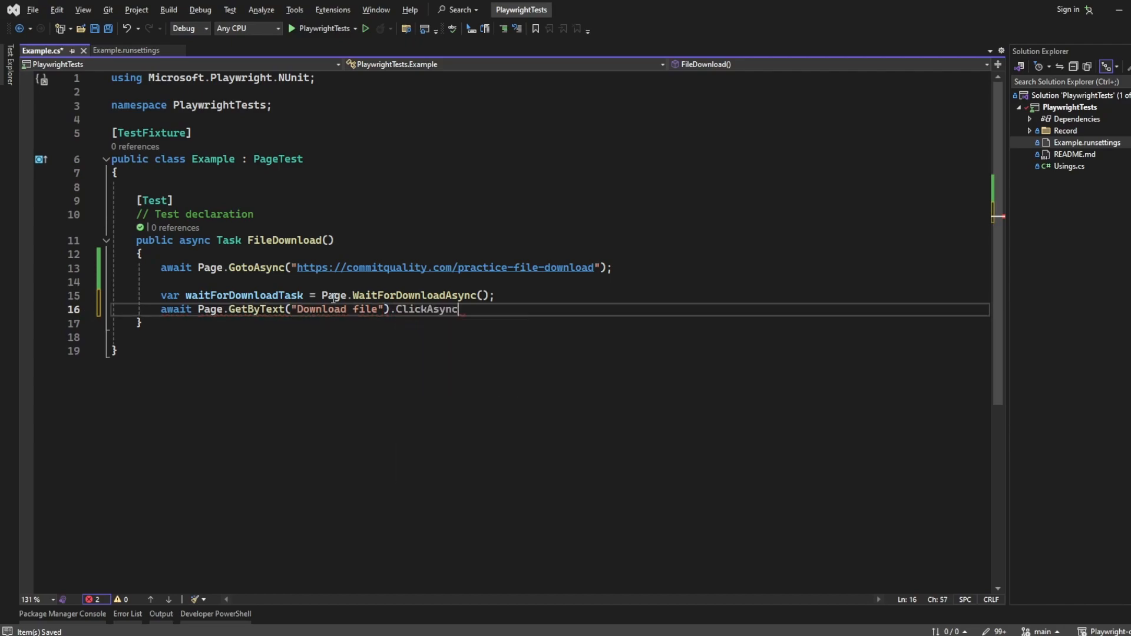
type("();")
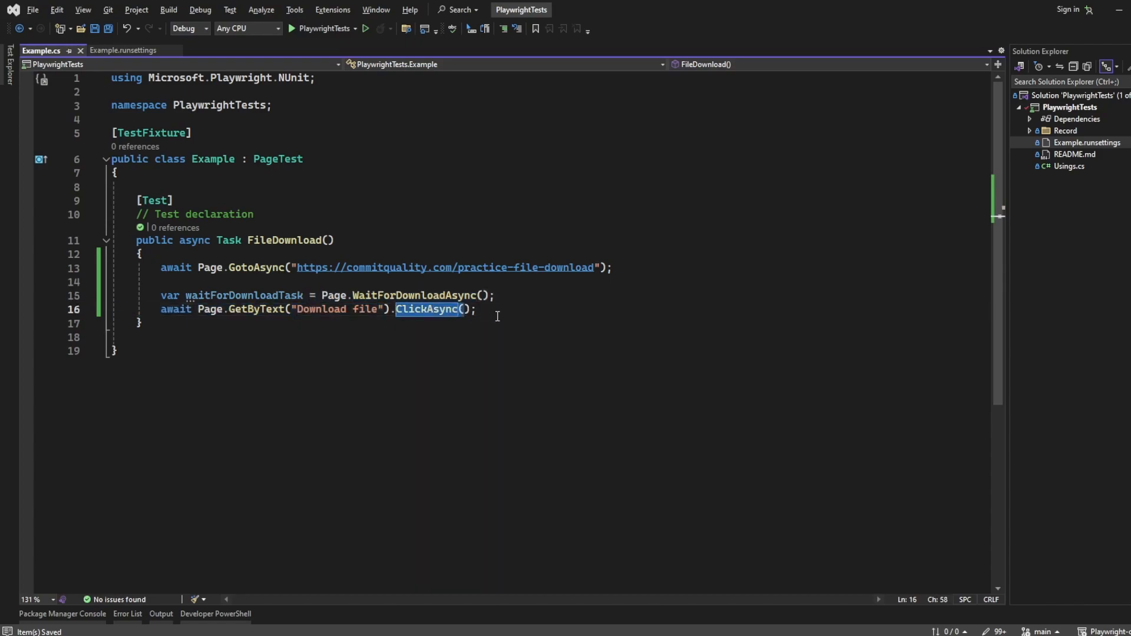
type("var dw")
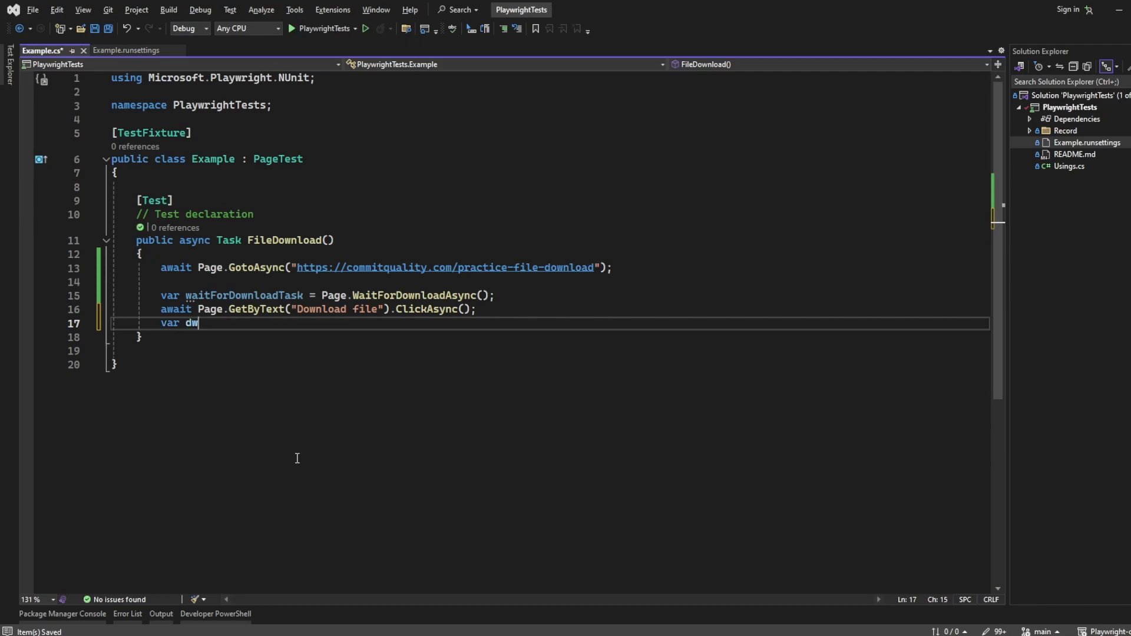
- Write var download = await waitForDownloadTask; to capture the download result
type("ownl")
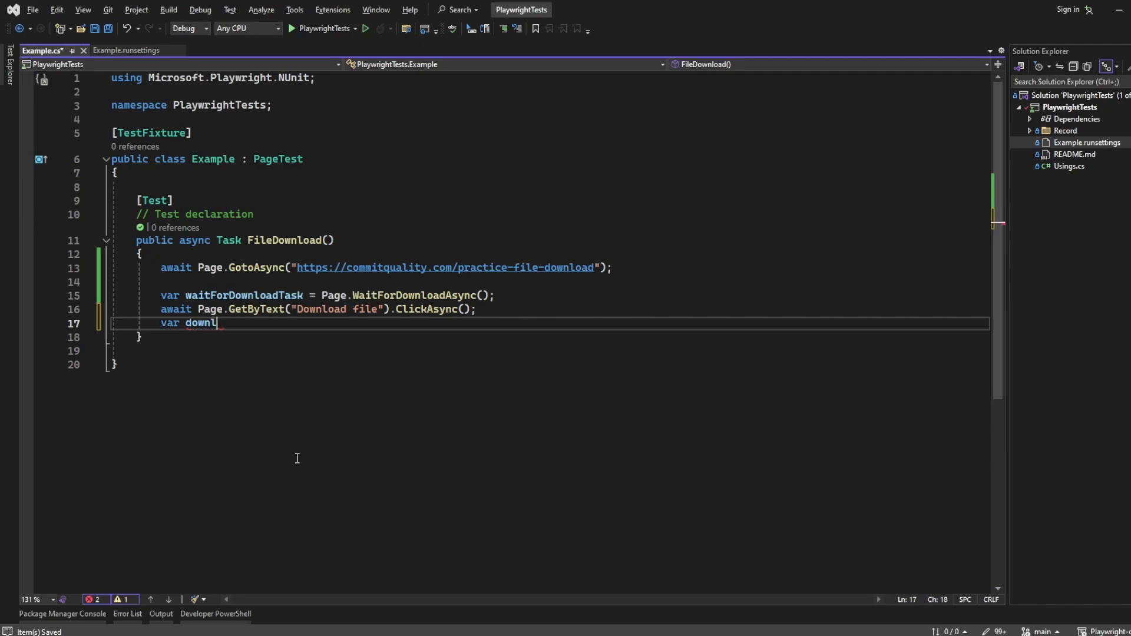
type("oad =")
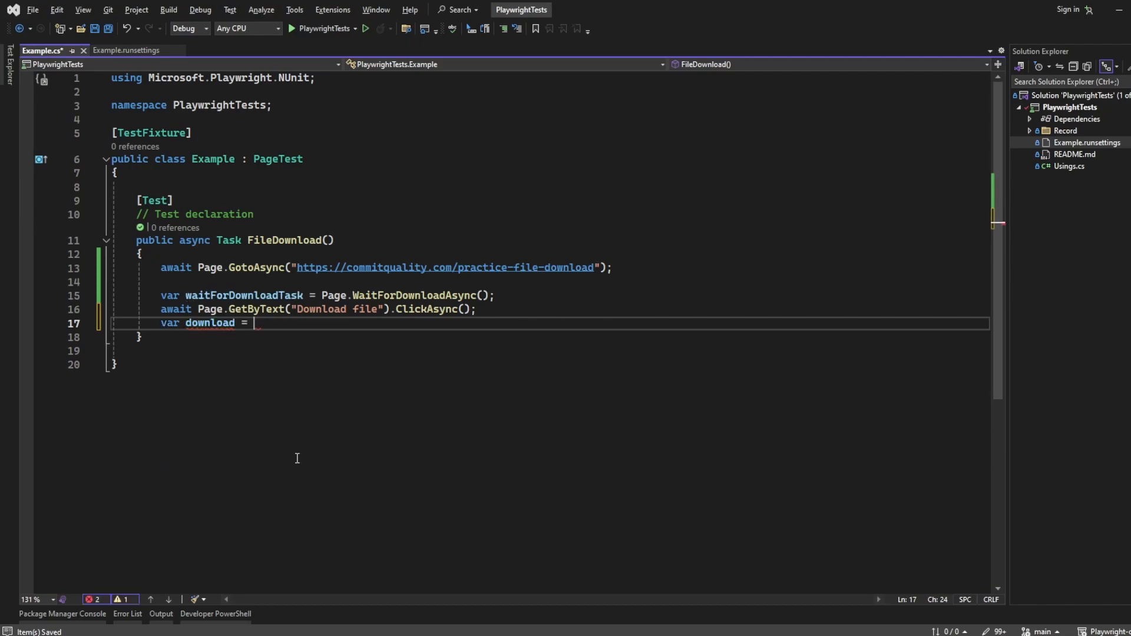
type("await waitForDownloadTask;")
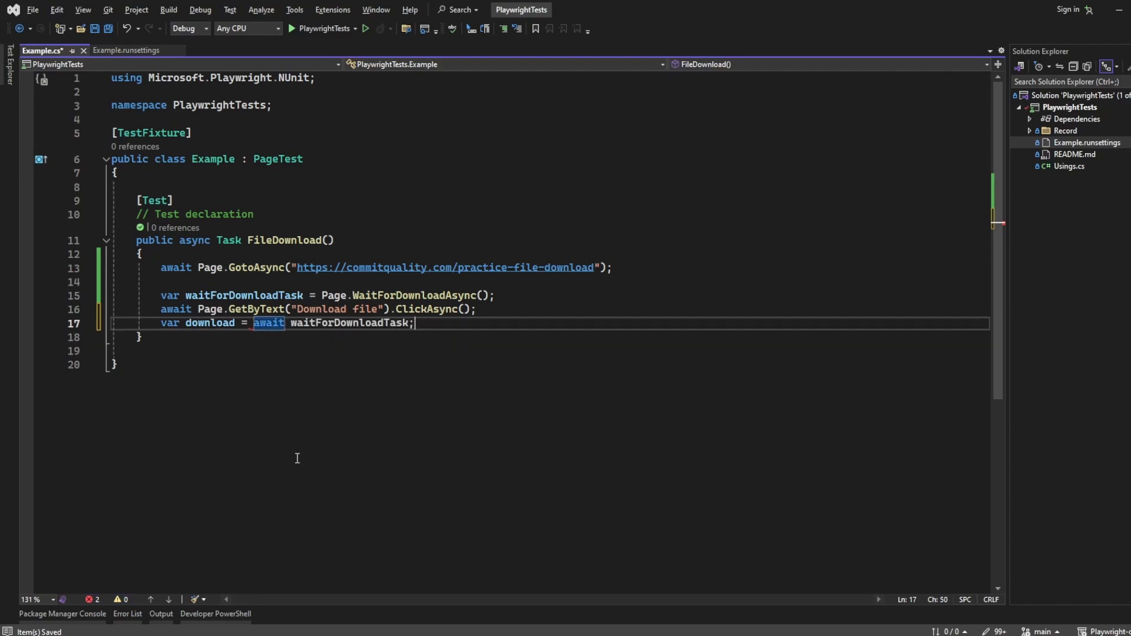
double_click(244, 294)
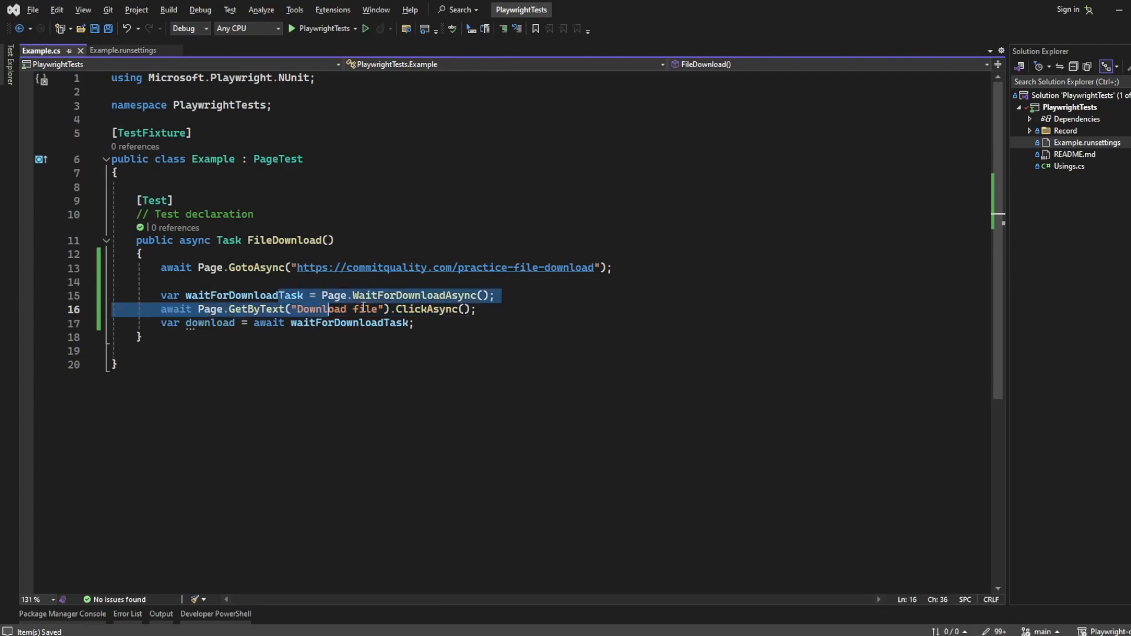
left_click(437, 323)
type("// wait for")
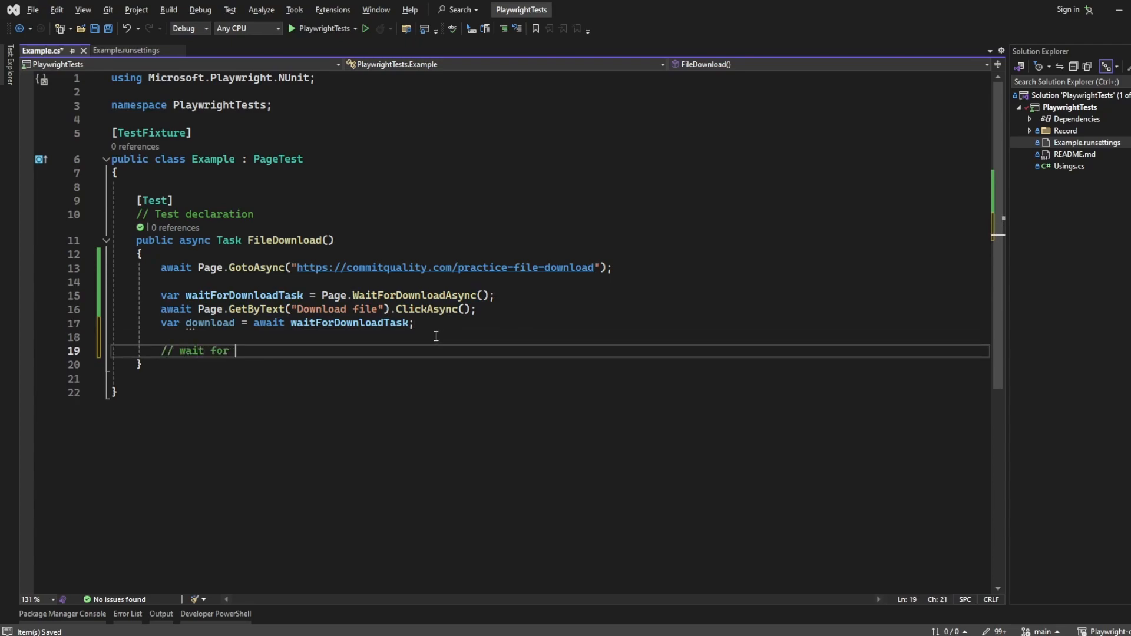
- Finish the comment about waiting for the download process to finish and saving the file
type("download proces")
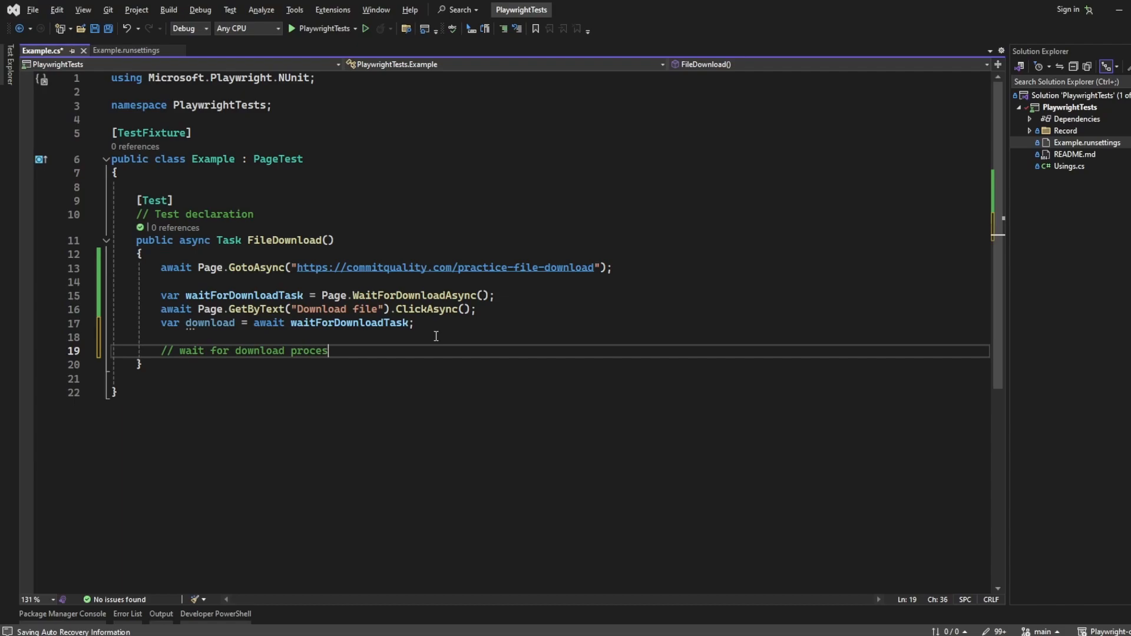
type("s to finish and")
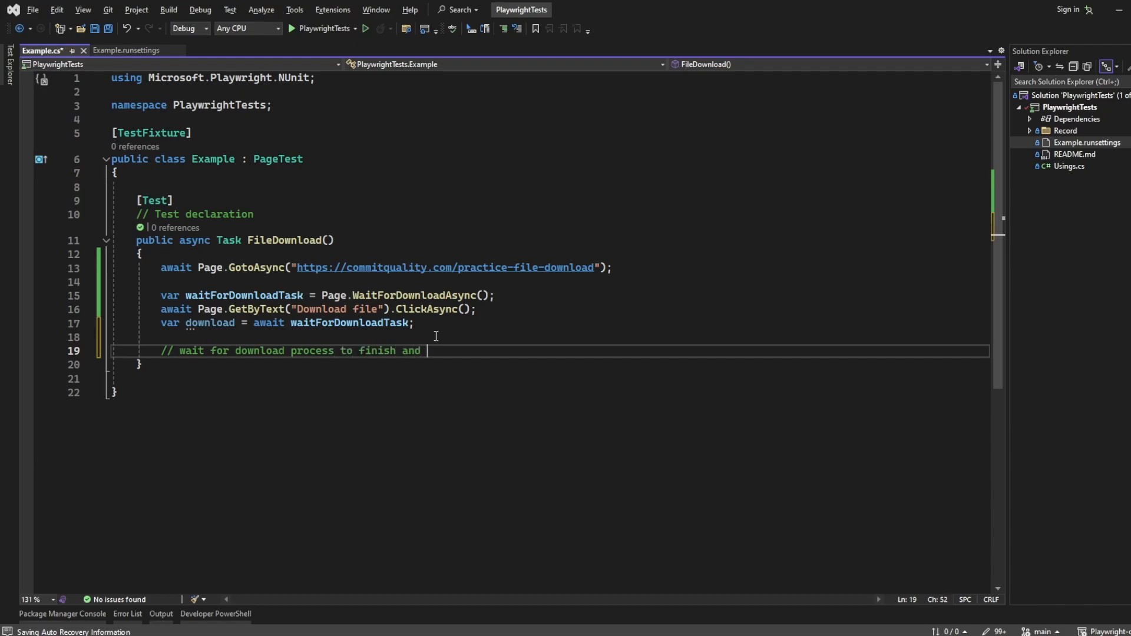
type("save the file somewhere")
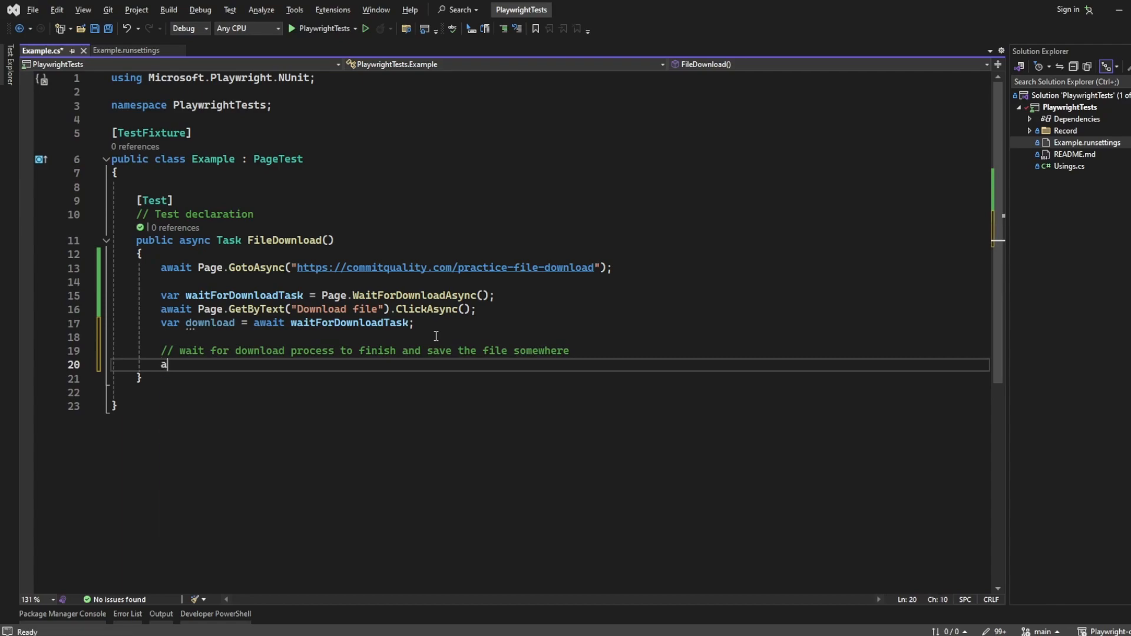
type("wait download.SaveAsAsync(")
type("2)")
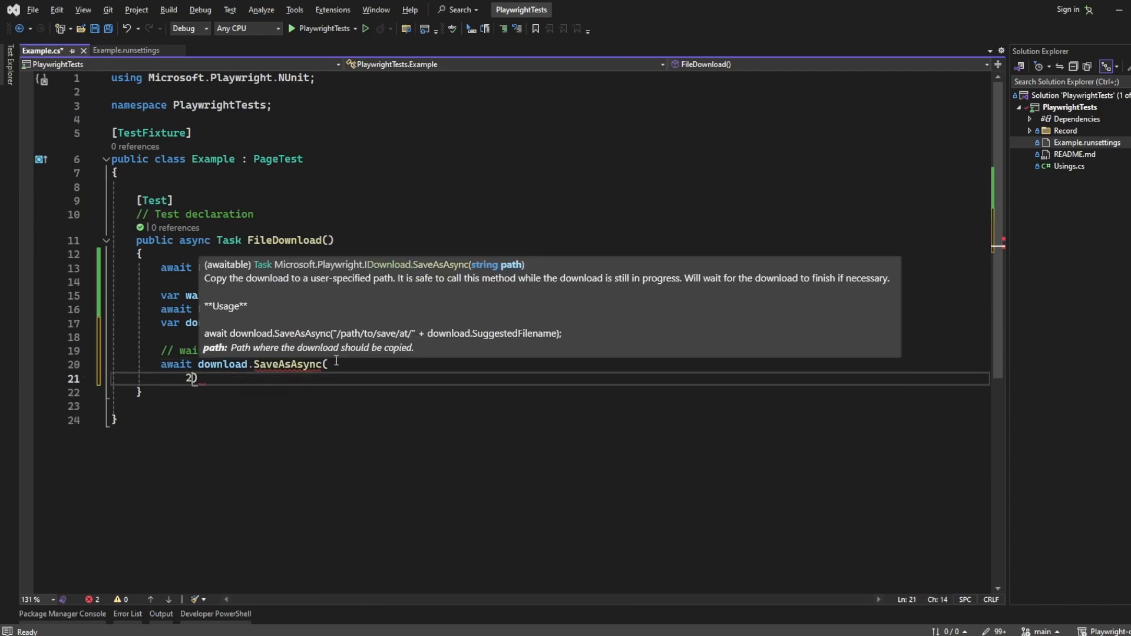
- Start await download.SaveAsAsync("./") and select the PlaywrightTests project
key("Backspace")
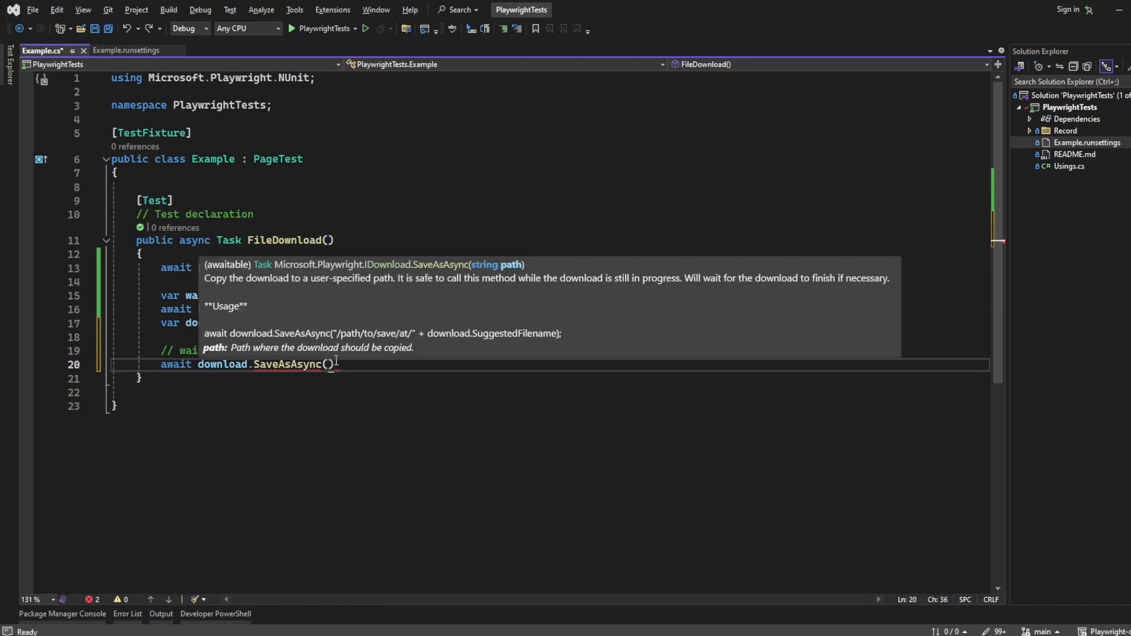
type("\"")
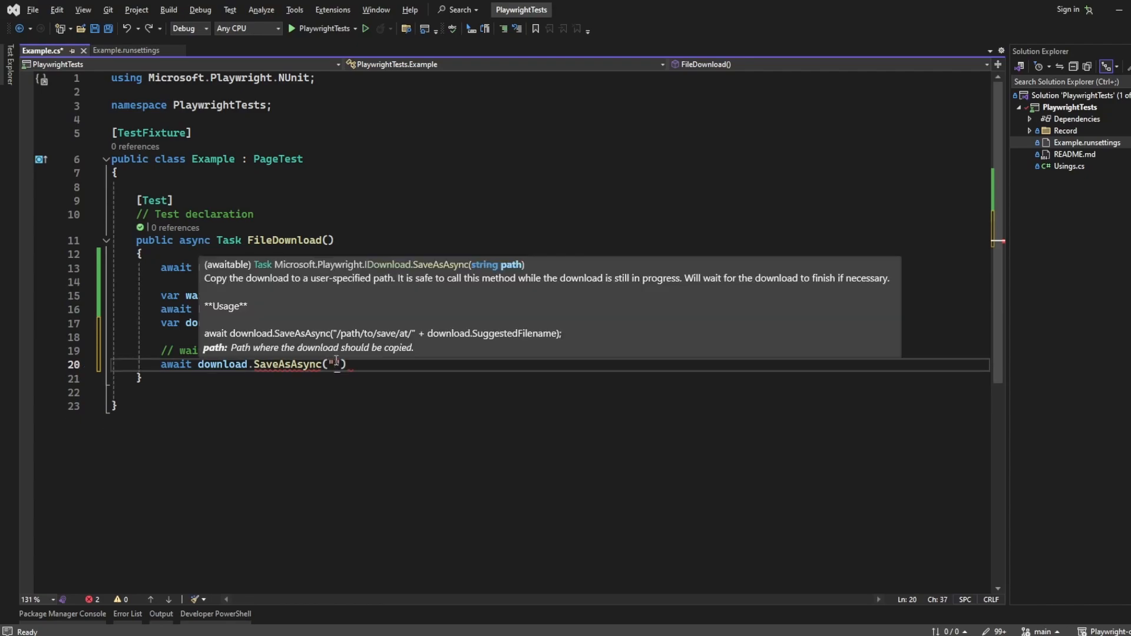
type("./")
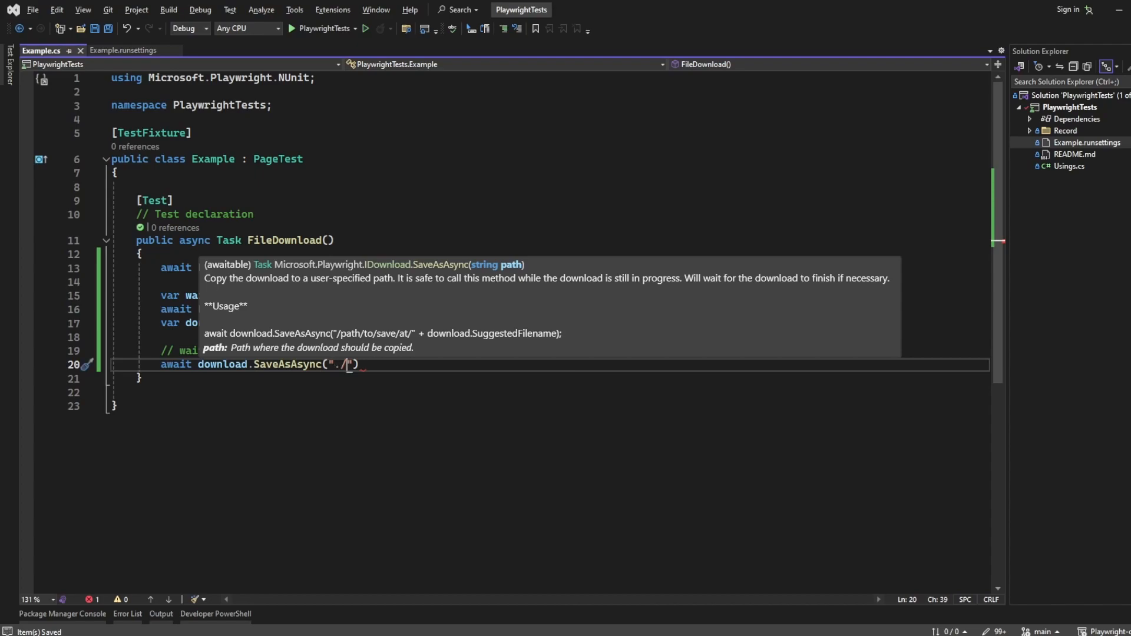
left_click(1070, 107)
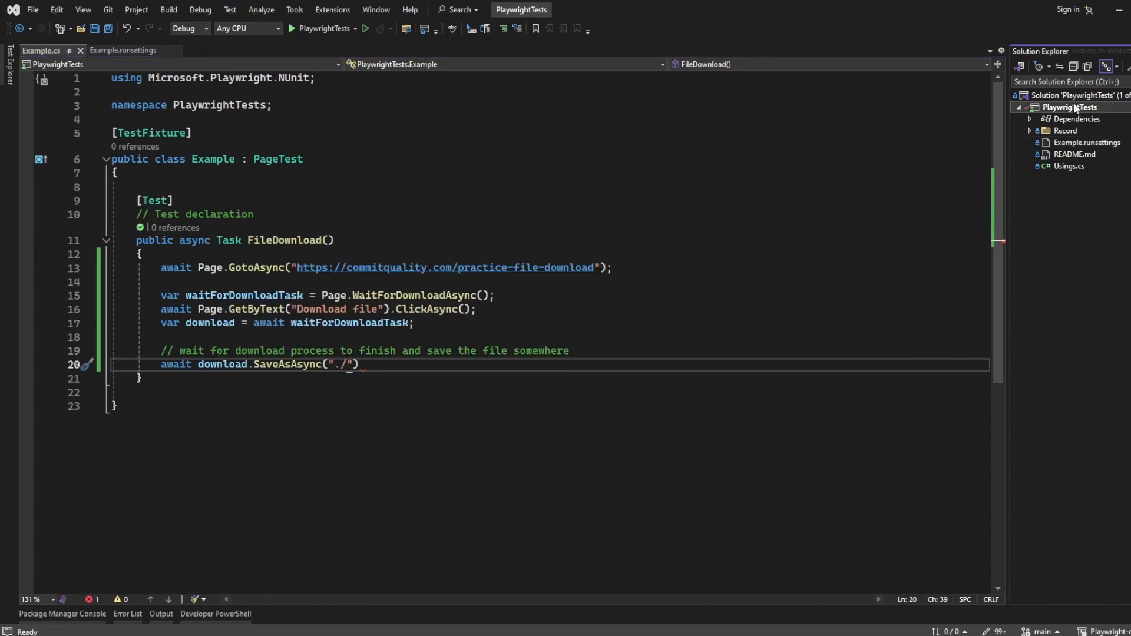
- View the PlaywrightTests folder and its bin\Debug\net7.0 output in File Explorer
right_click(1059, 107)
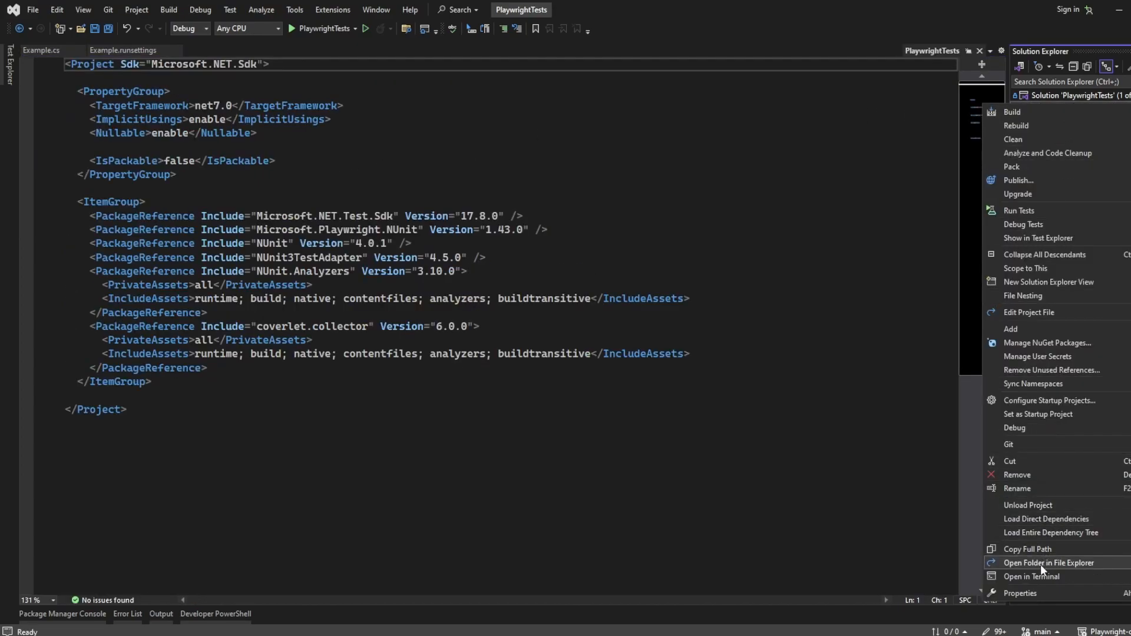
left_click(1048, 563)
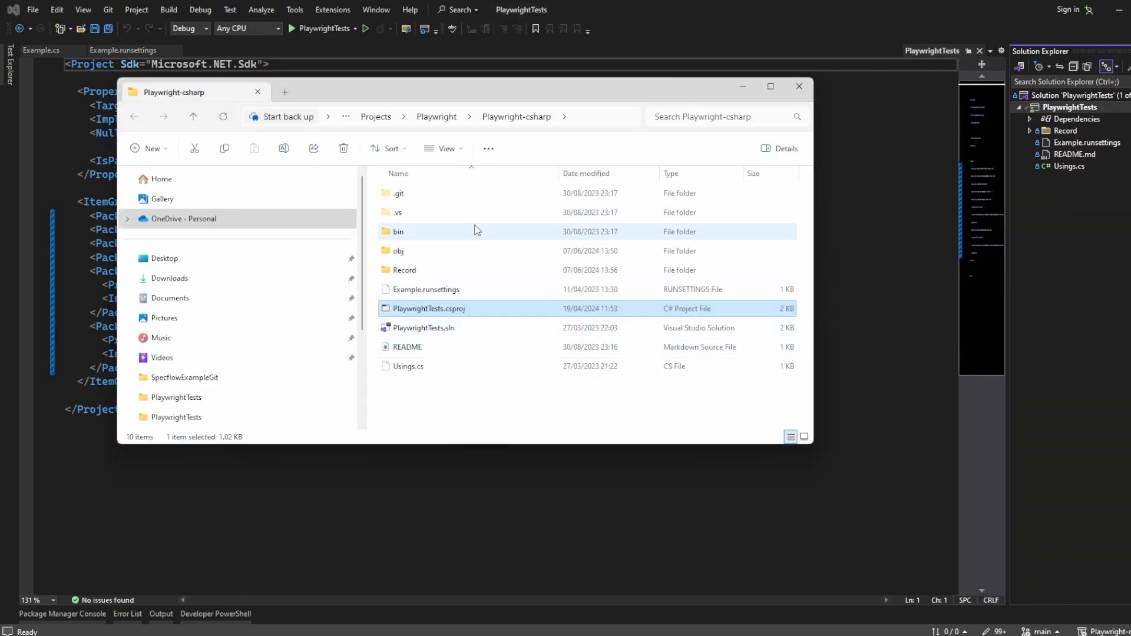
double_click(399, 232)
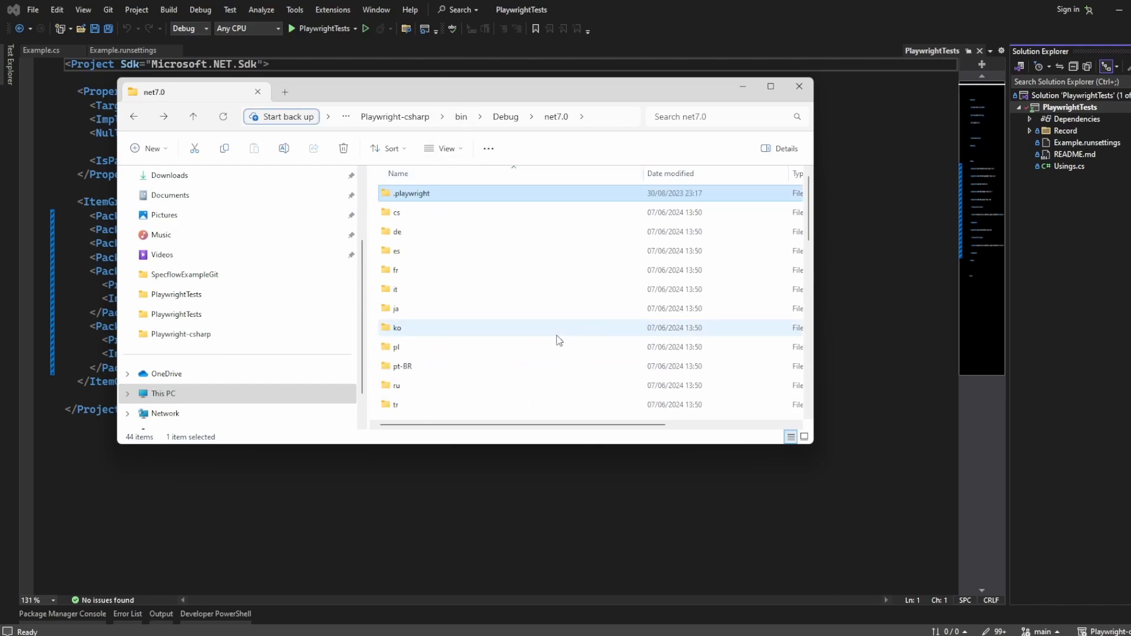
mouse_move(910, 170)
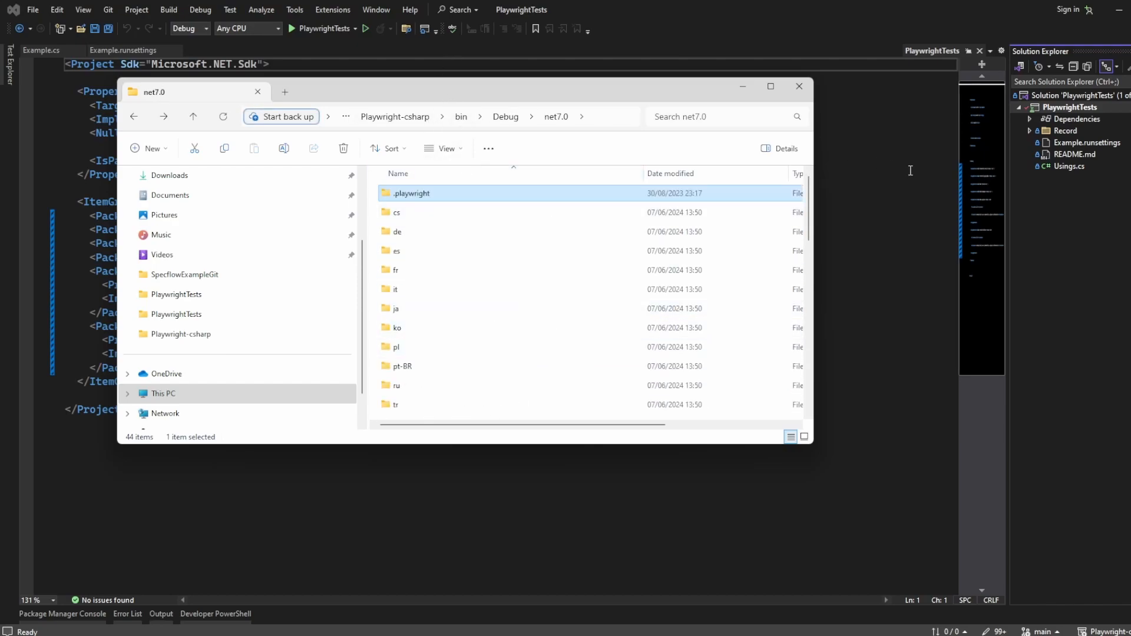
mouse_move(555, 173)
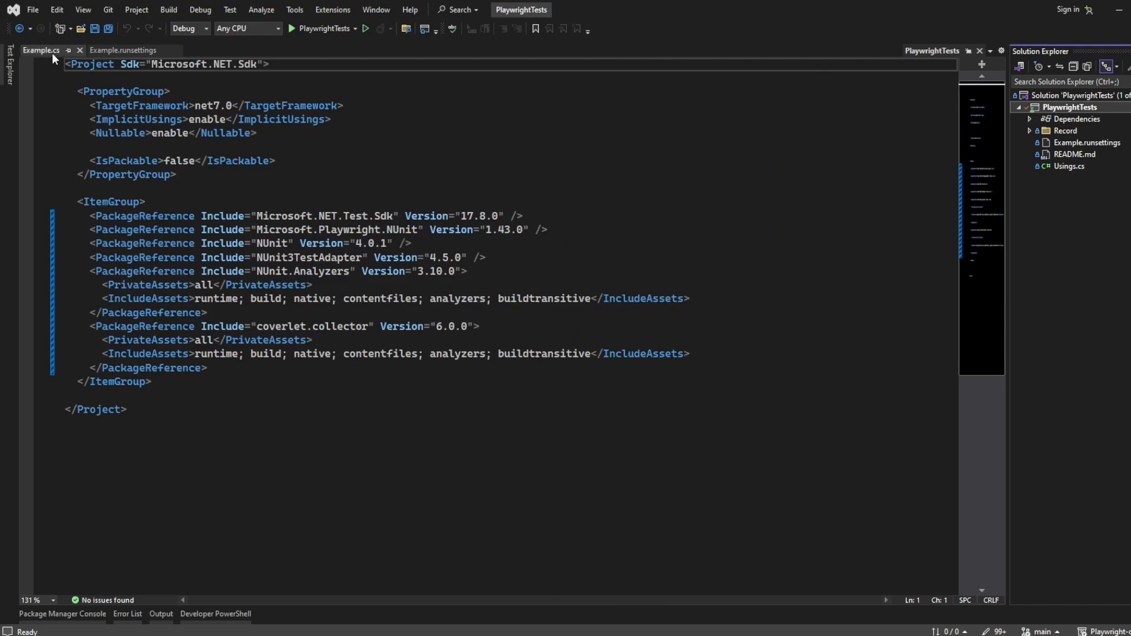
- Save the download to "./../../../" + download.SuggestedFilename at the repository root
left_click(40, 50)
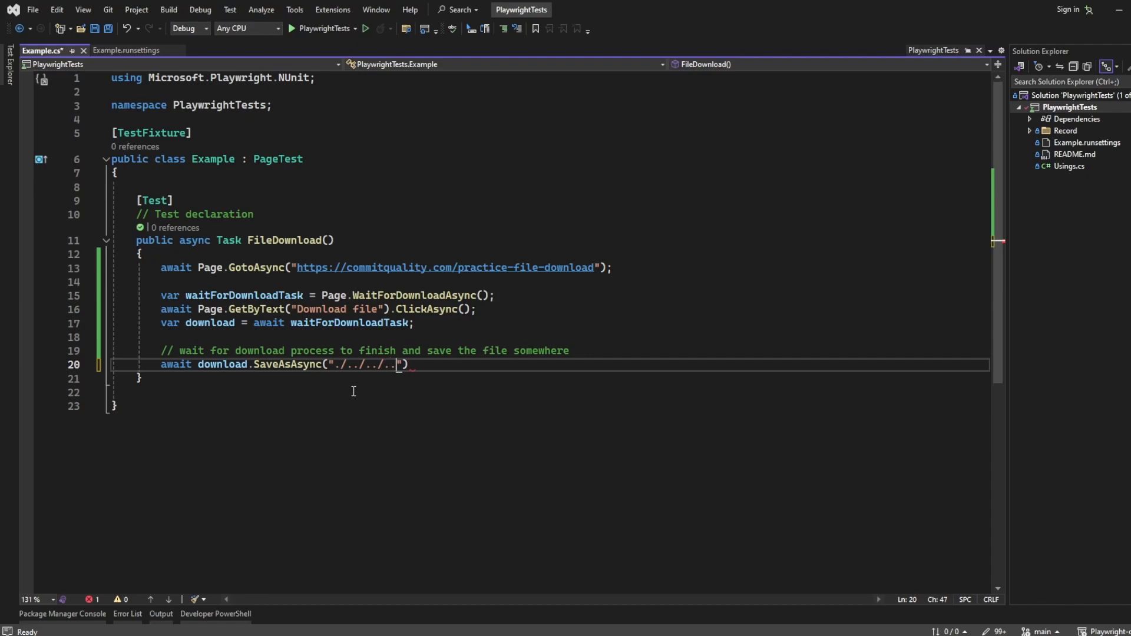
type("/")
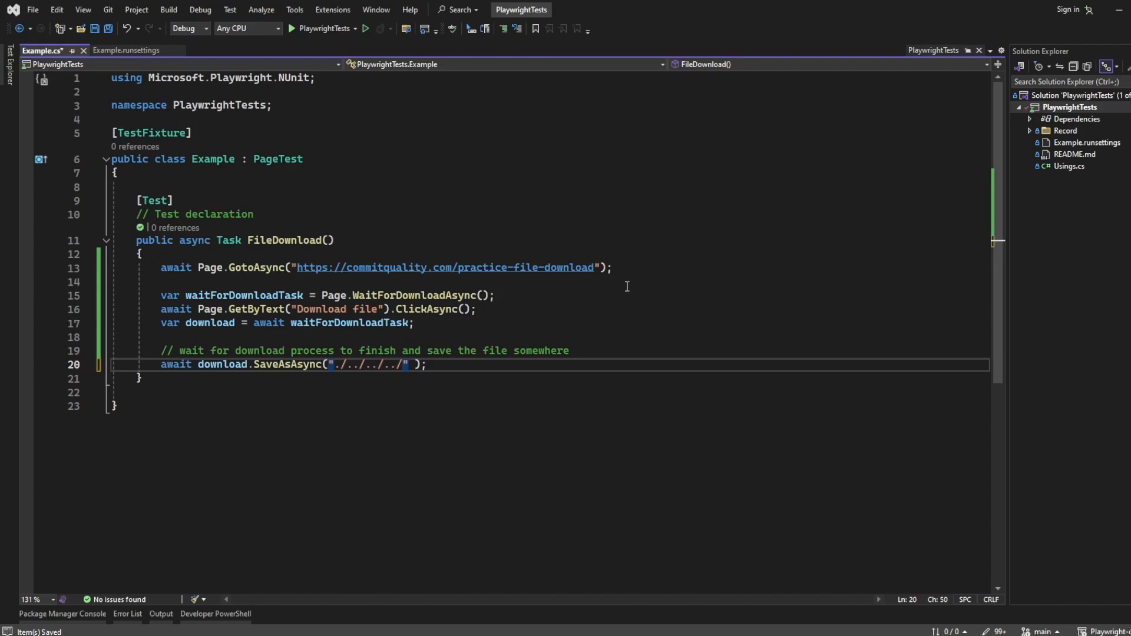
type("+ download.")
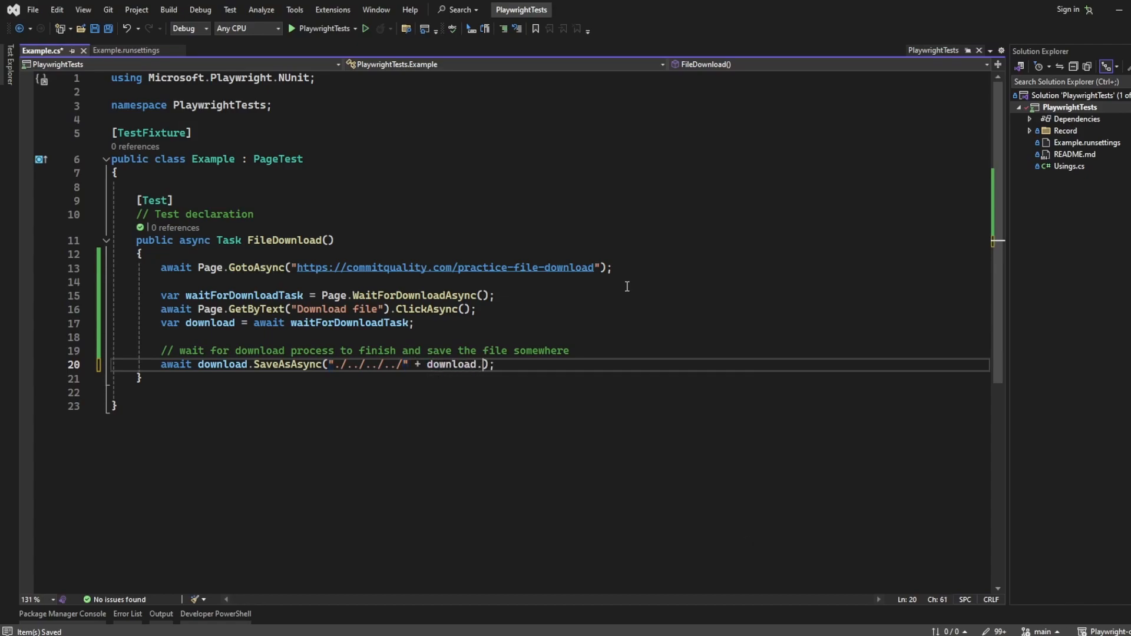
type("SuggestedFilename")
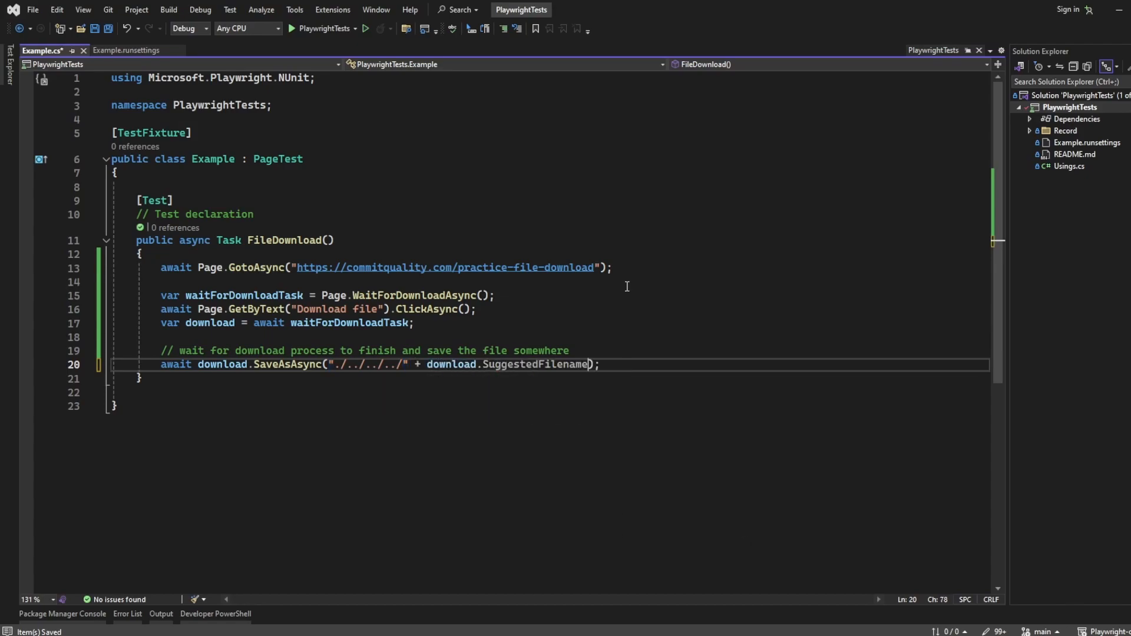
double_click(535, 364)
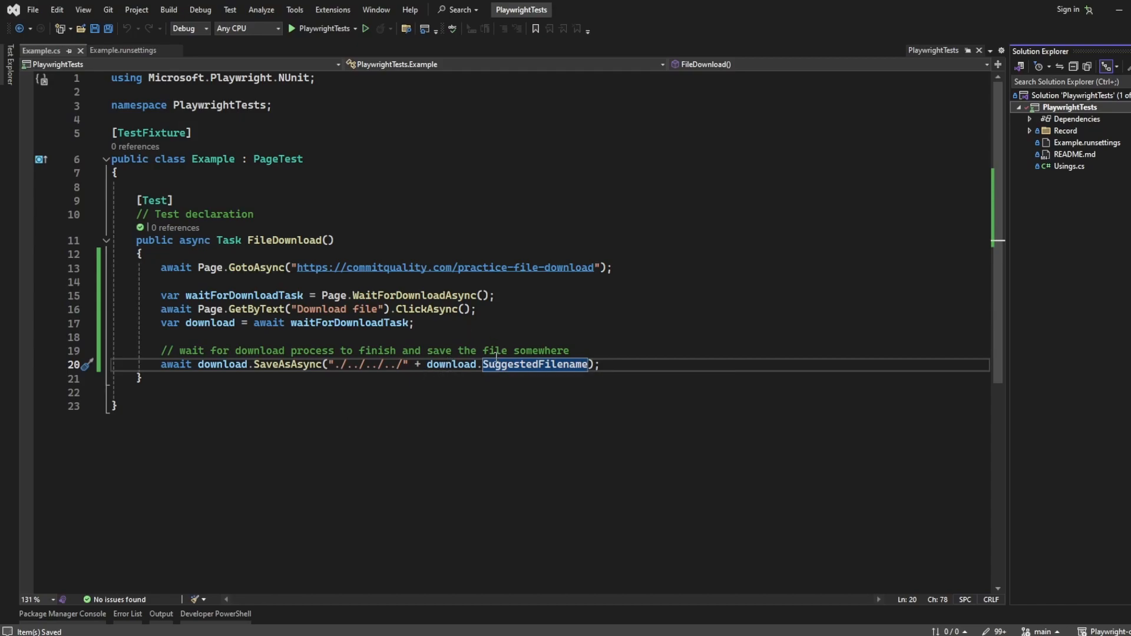
mouse_move(451, 365)
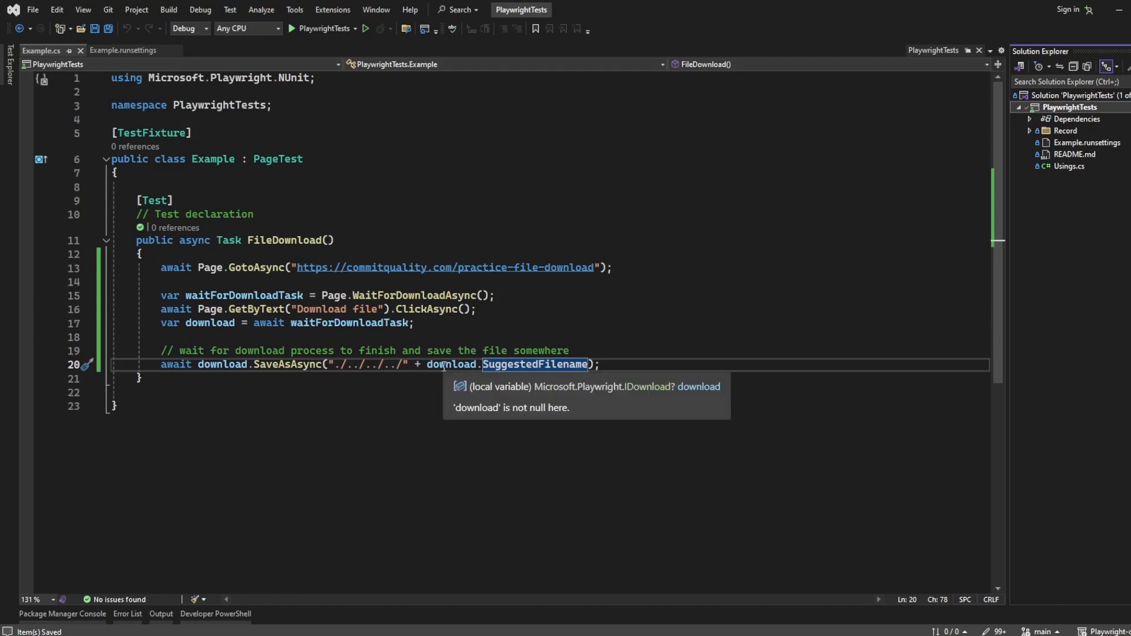
mouse_move(535, 364)
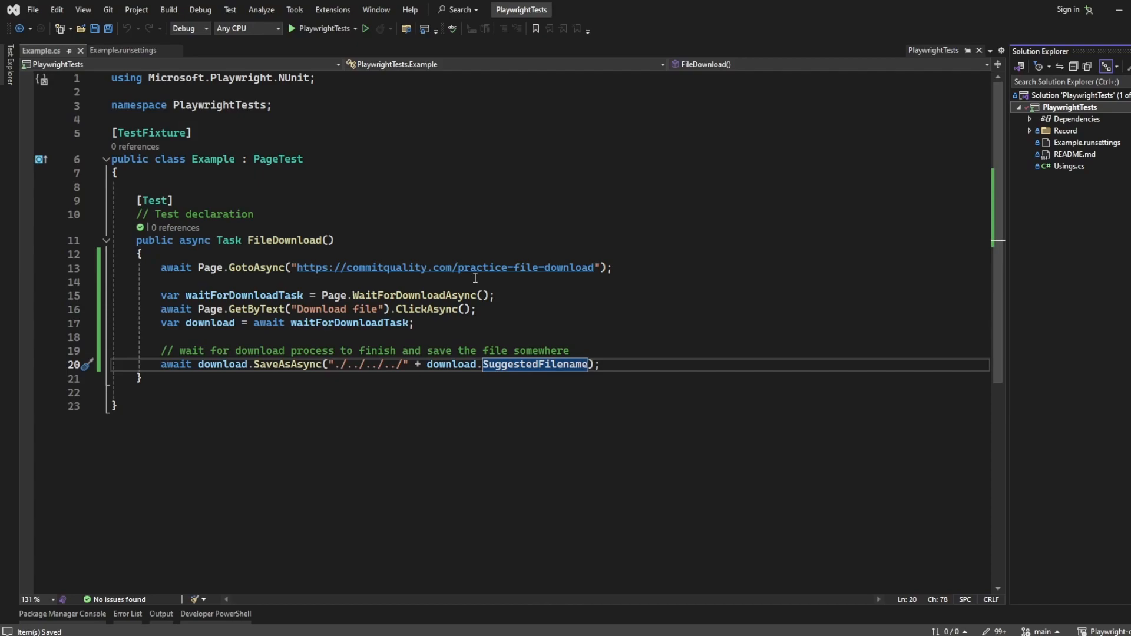
mouse_move(578, 303)
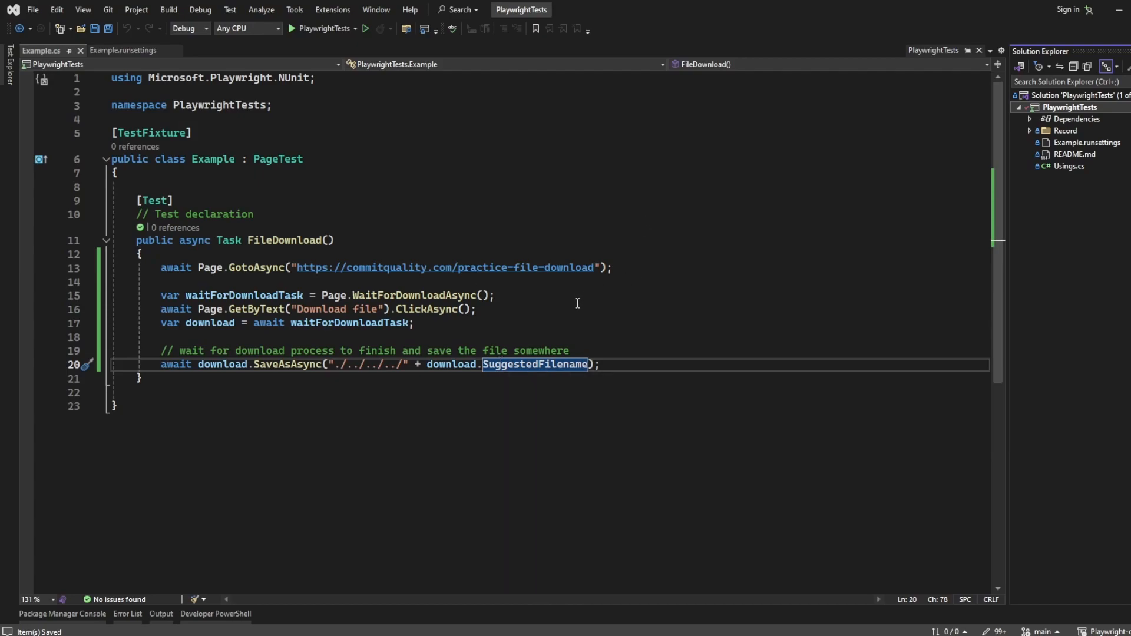
mouse_move(611, 163)
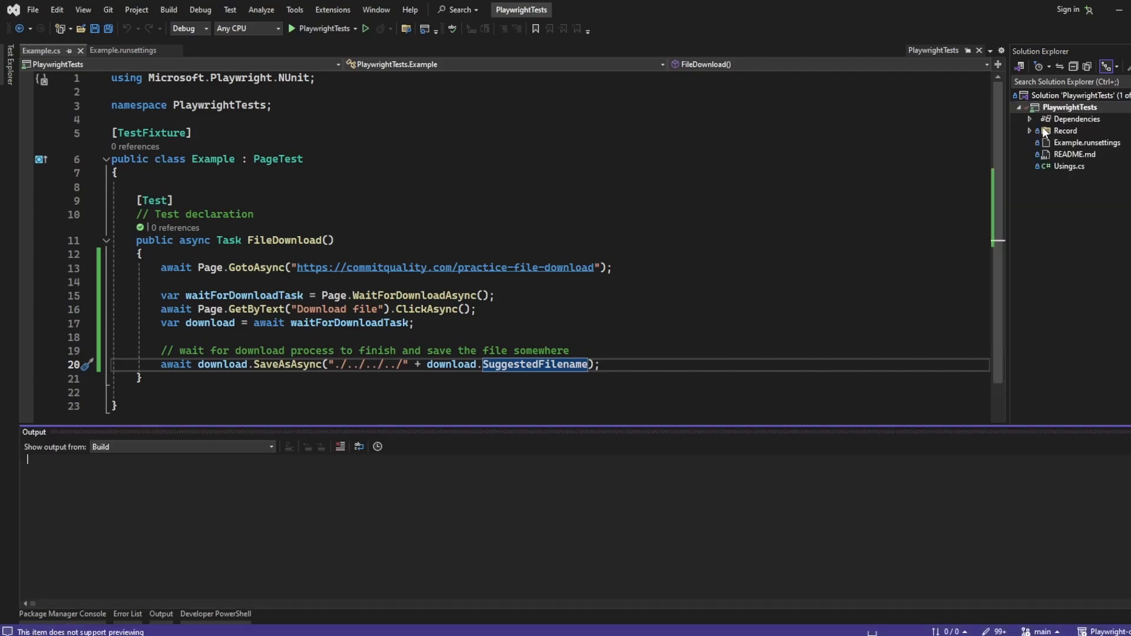
- Open the downloaded dummy_file.txt in the project and request its permanent deletion
right_click(1069, 108)
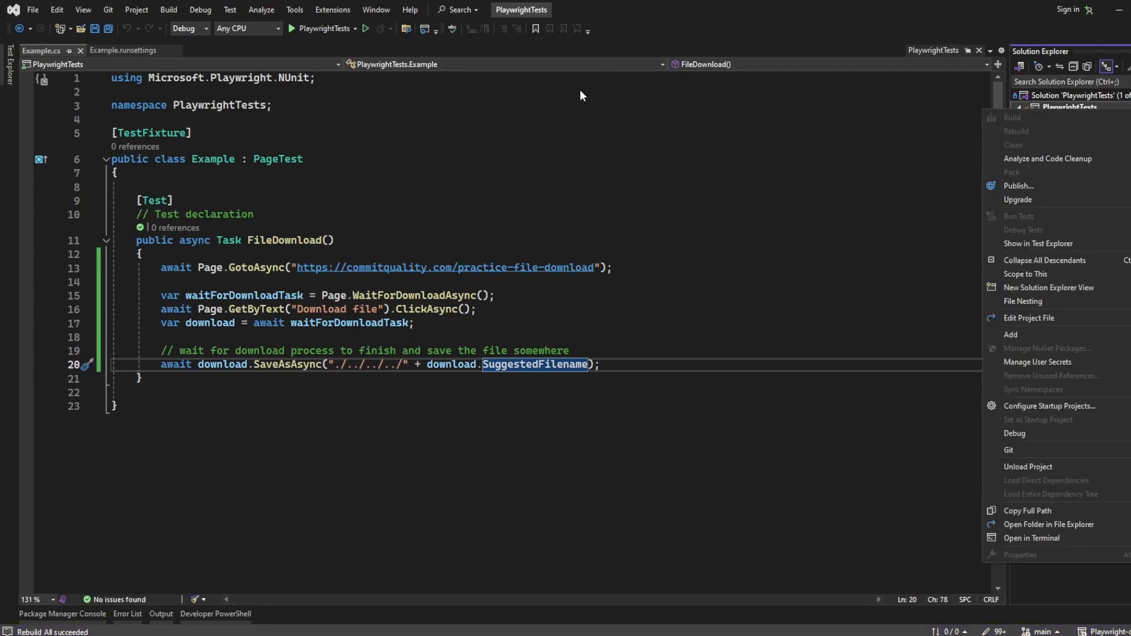
mouse_move(639, 198)
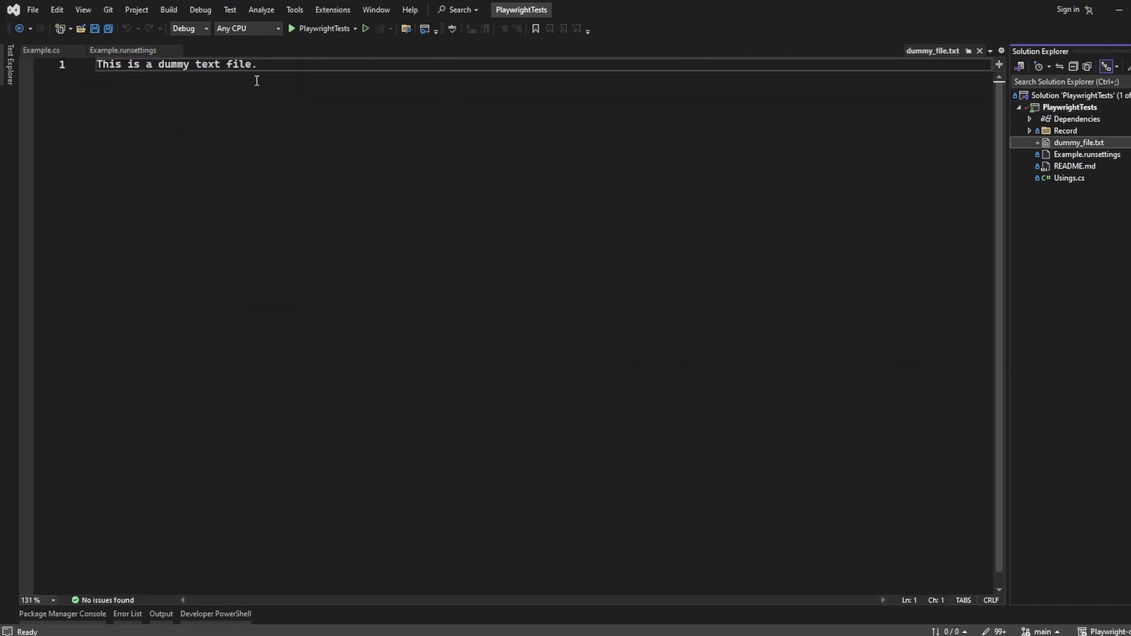
key("ctrl+a")
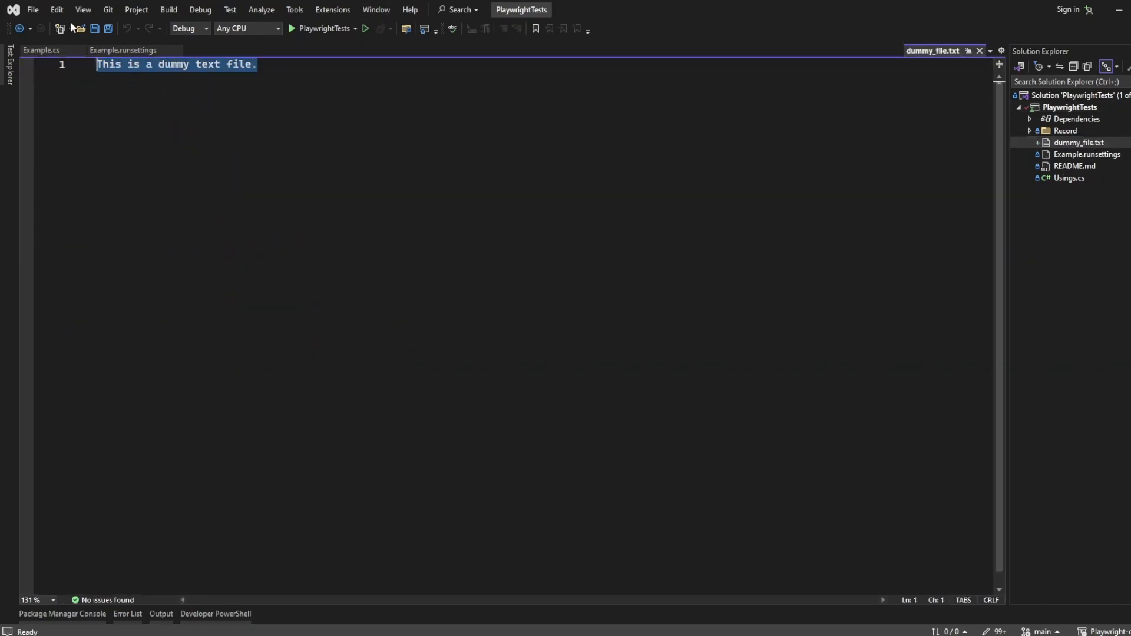
key("Delete")
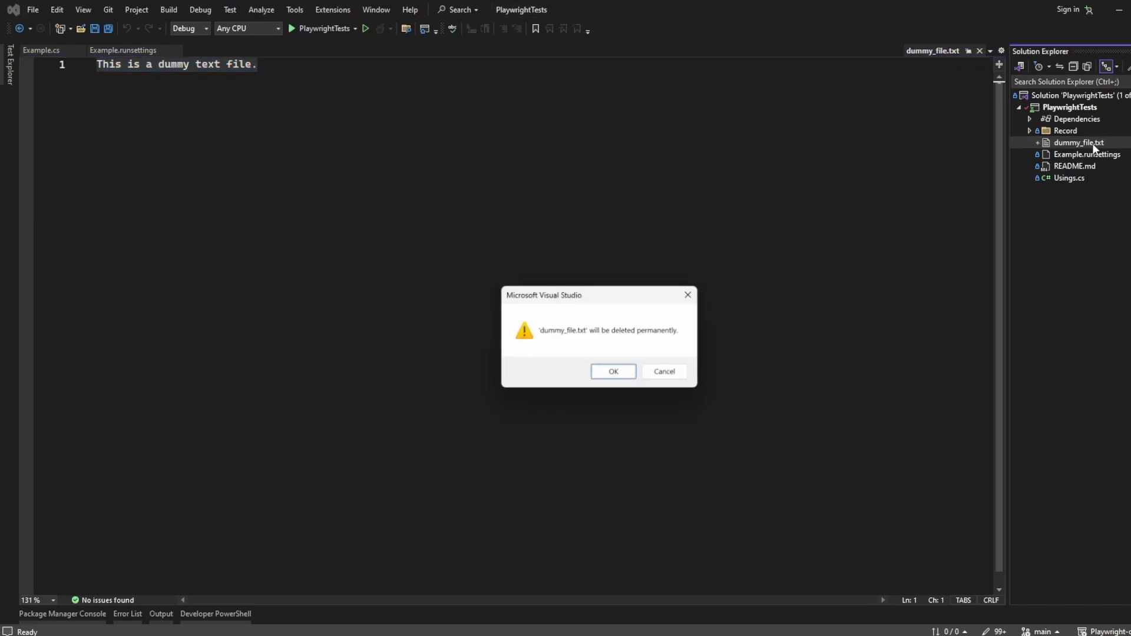
- Delete dummy_file.txt, save the download as "./../../../" + "Subscribe", and save the file
left_click(613, 371)
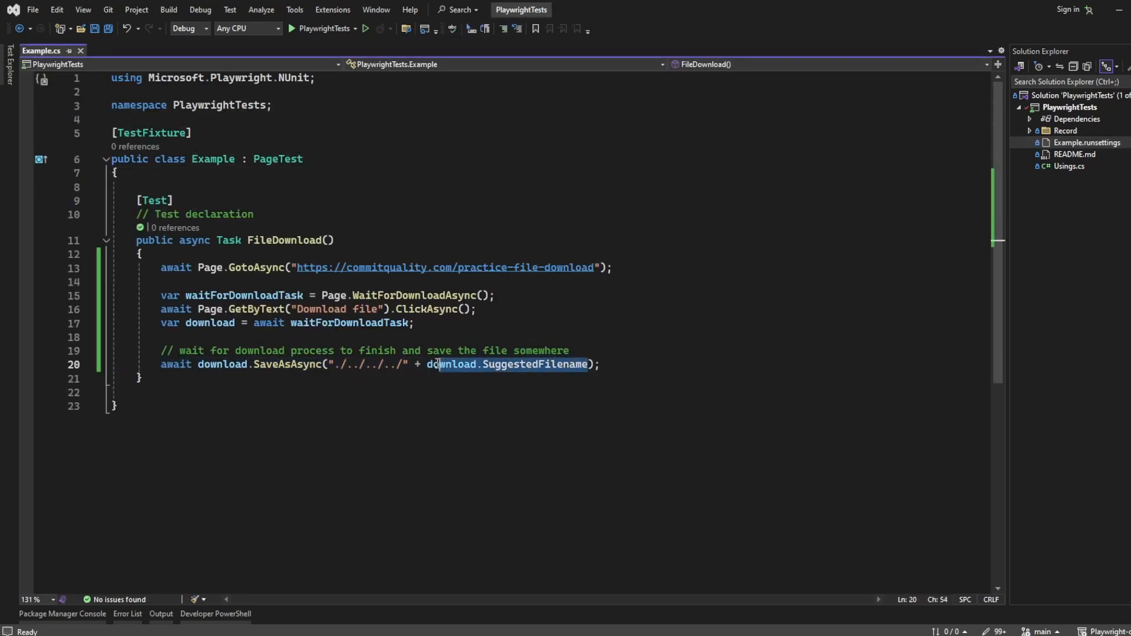
type("ts\"")
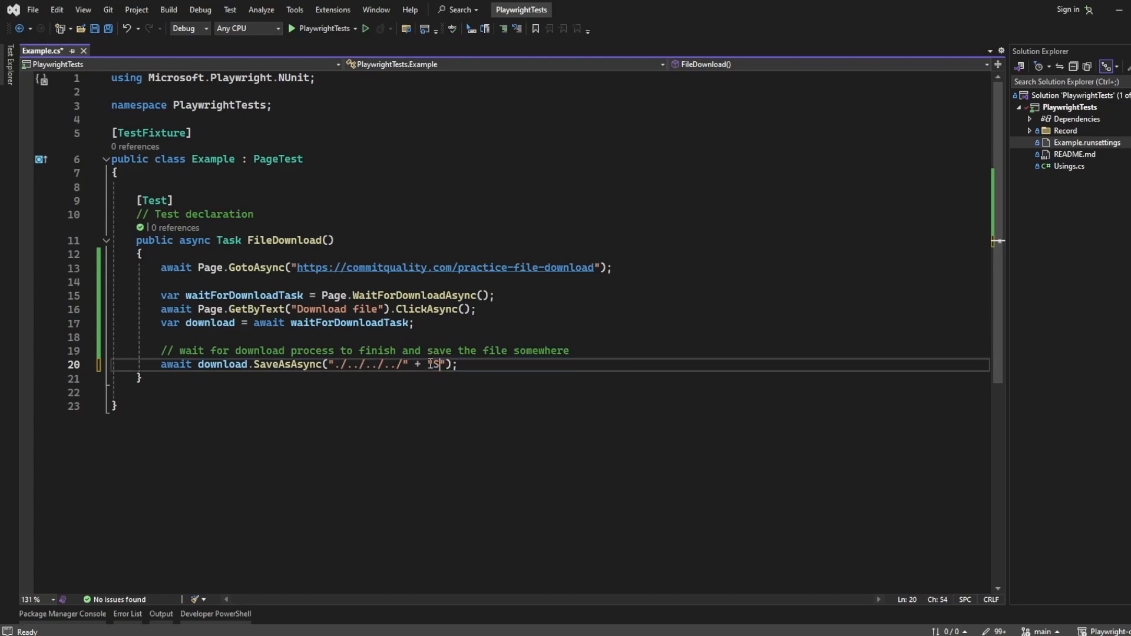
type("Subscrib")
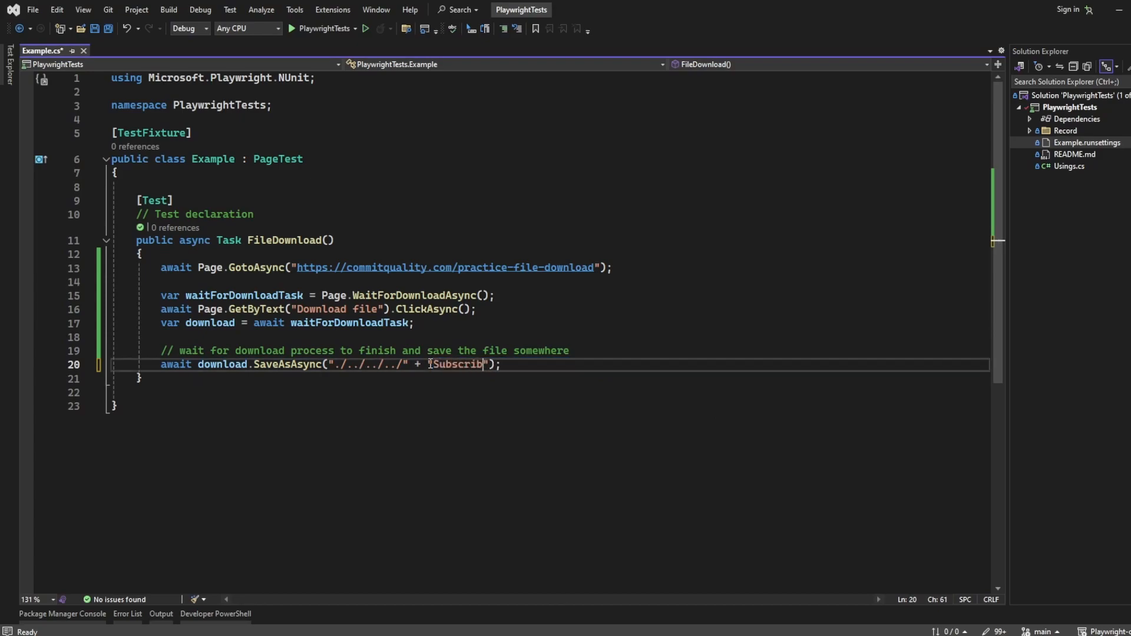
key("ctrl+s")
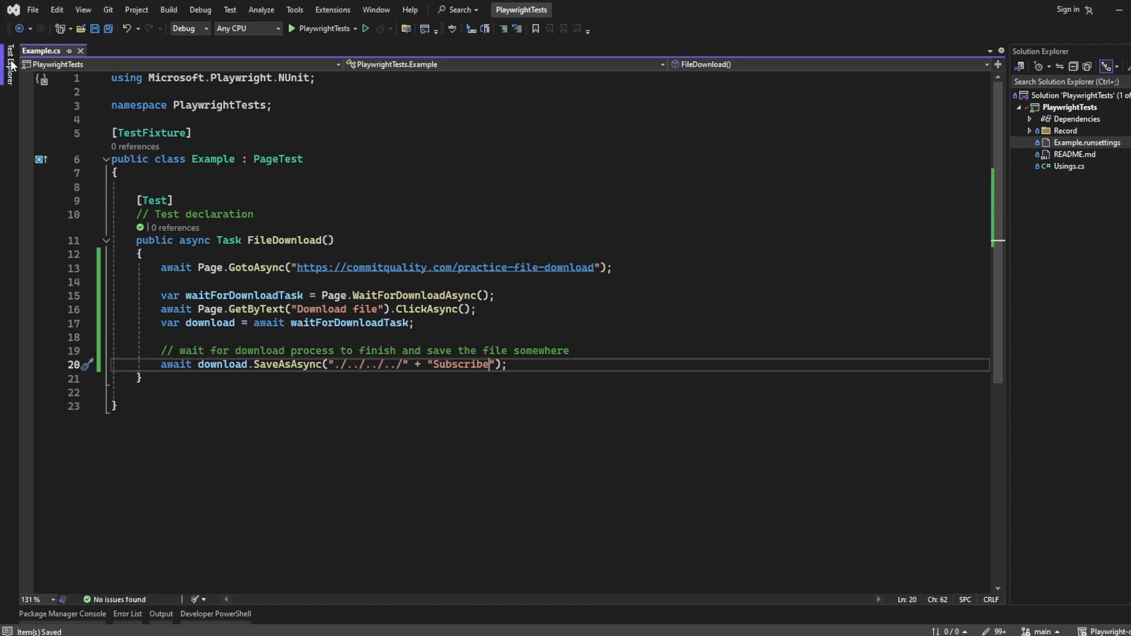
- Rerun the FileDownload test from Test Explorer, producing the Subscribe file, then return to Example.cs
right_click(64, 160)
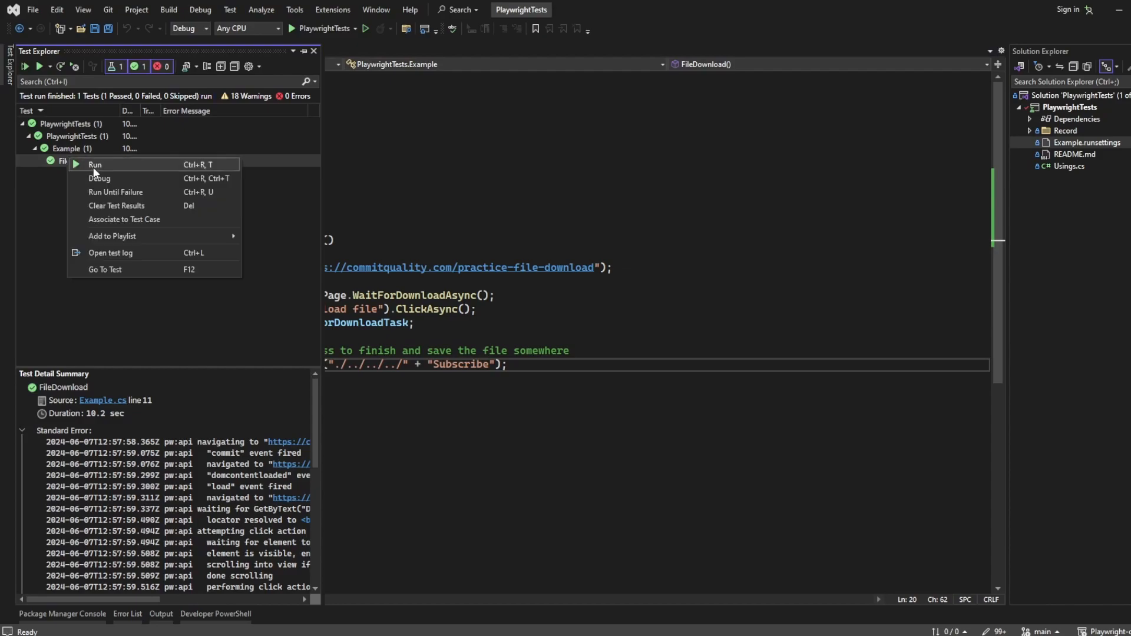
left_click(95, 165)
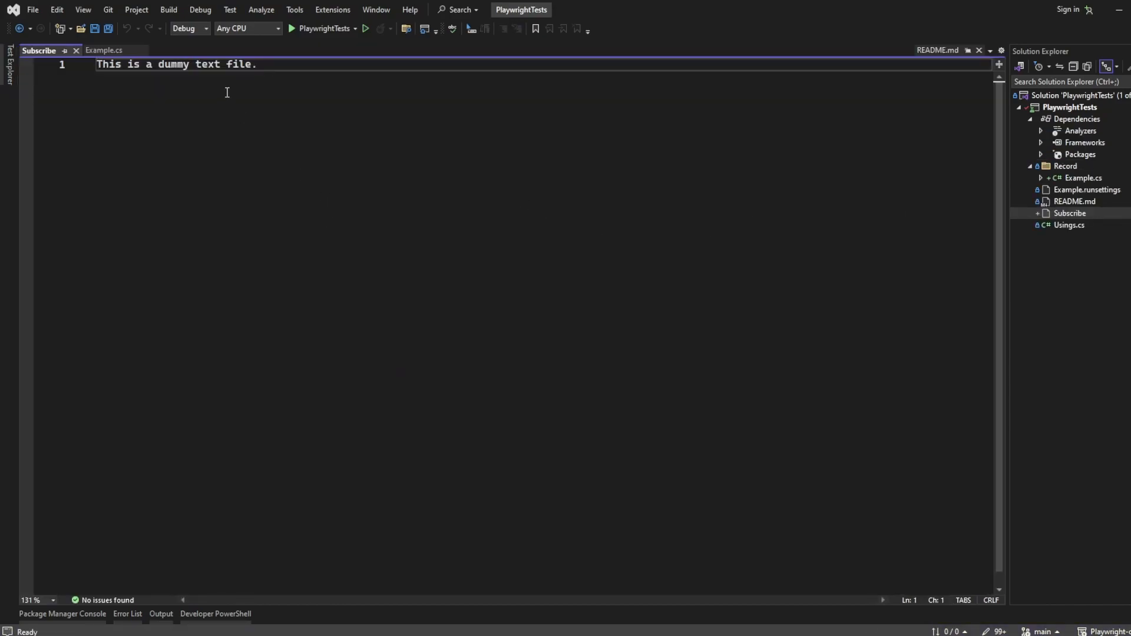
mouse_move(318, 73)
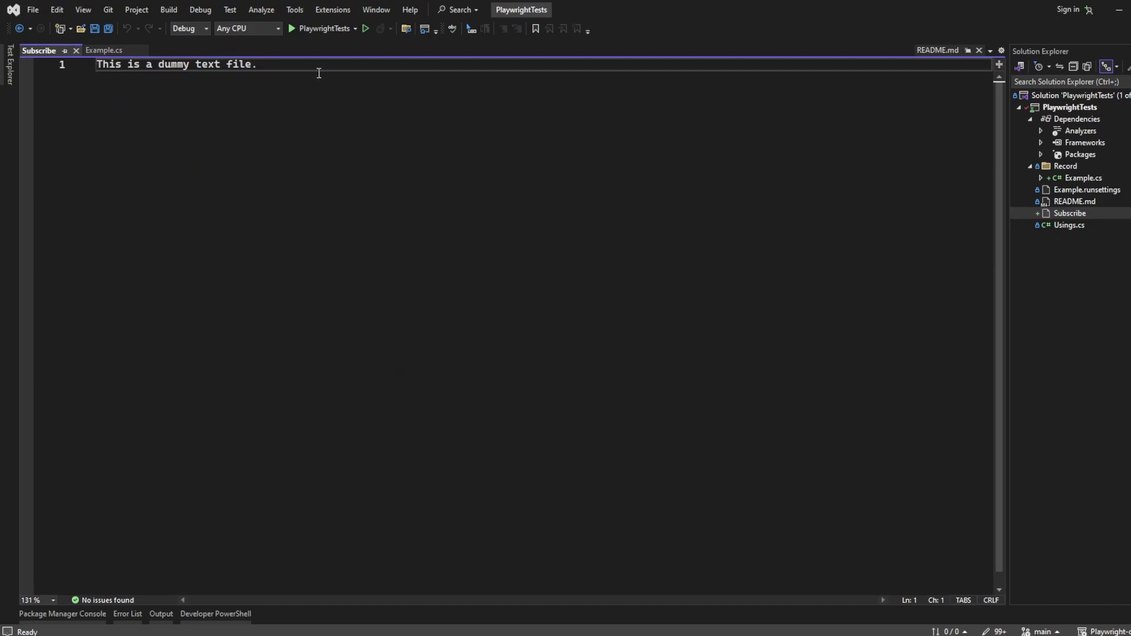
left_click(104, 50)
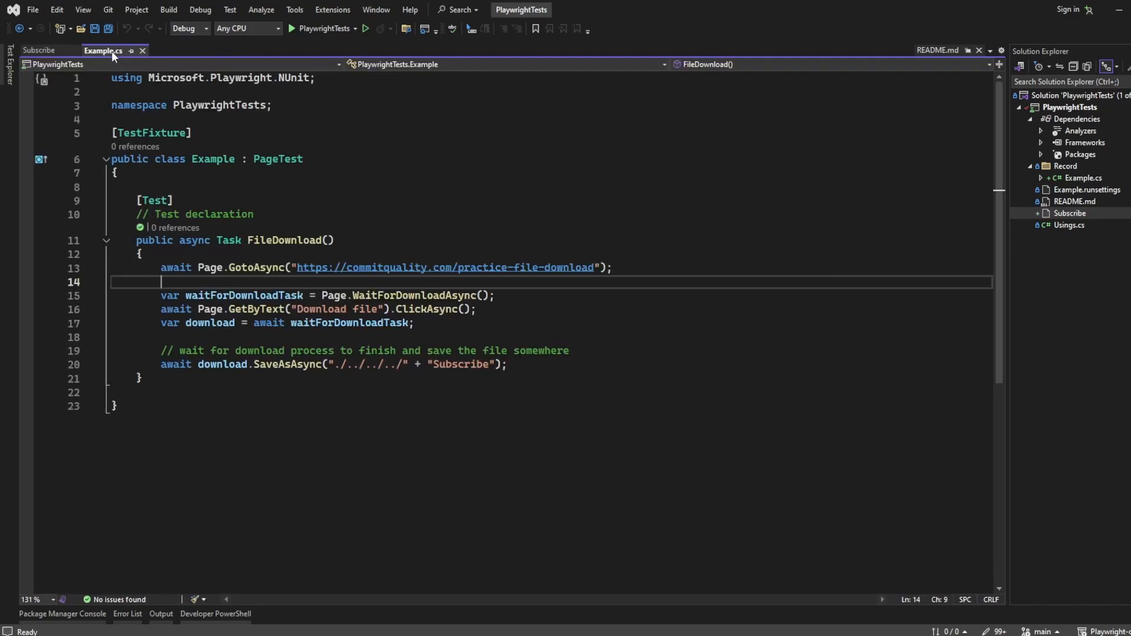
double_click(460, 364)
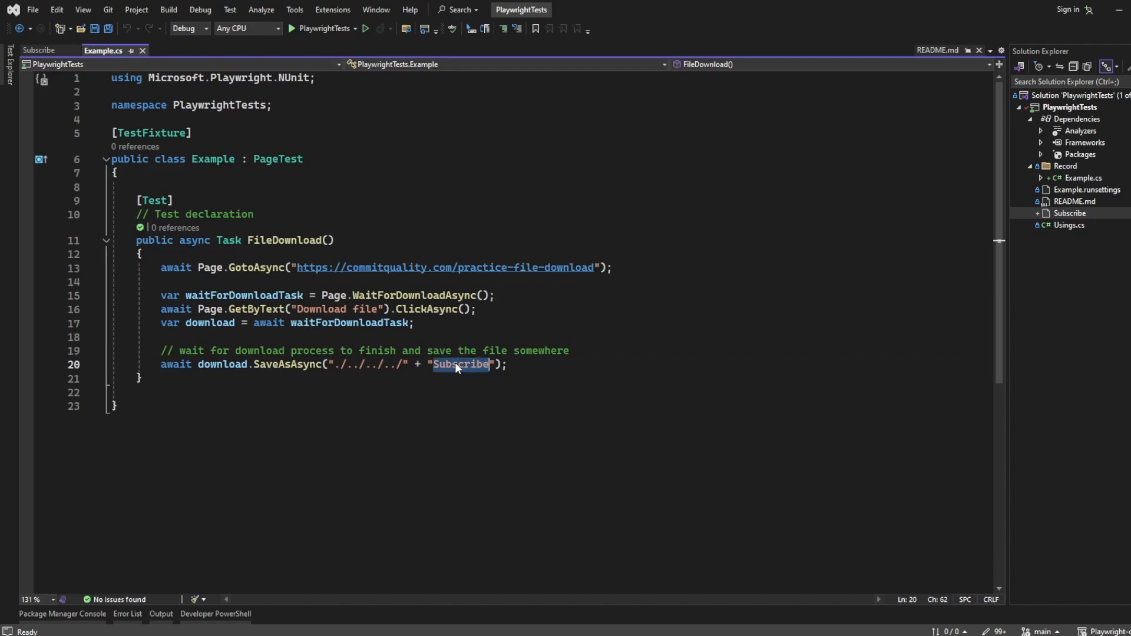
mouse_move(885, 285)
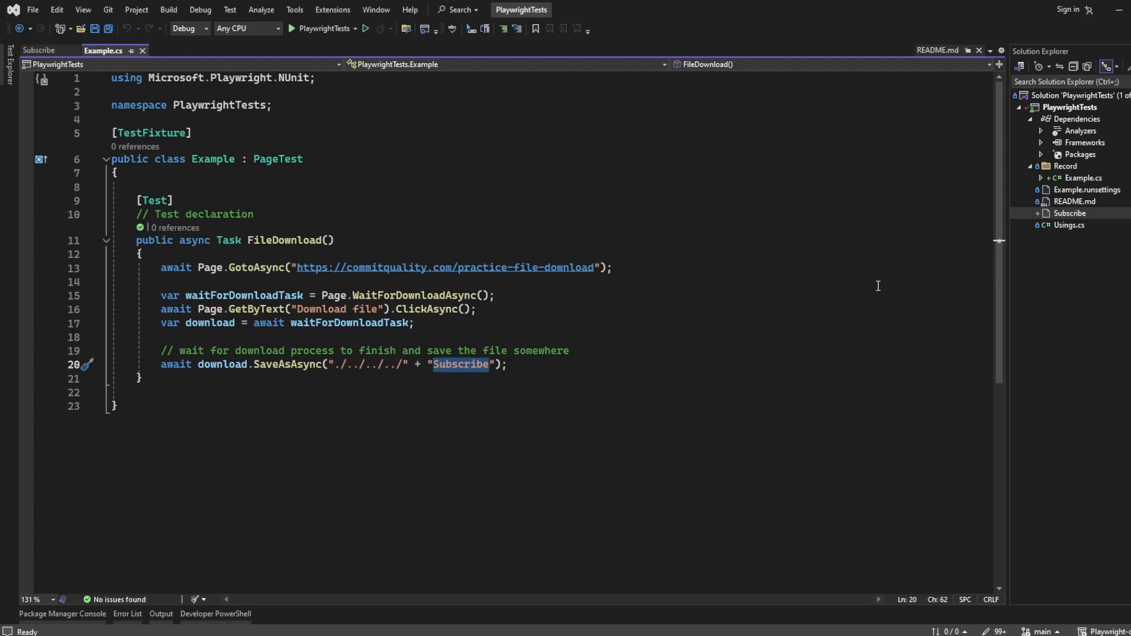
mouse_move(1062, 321)
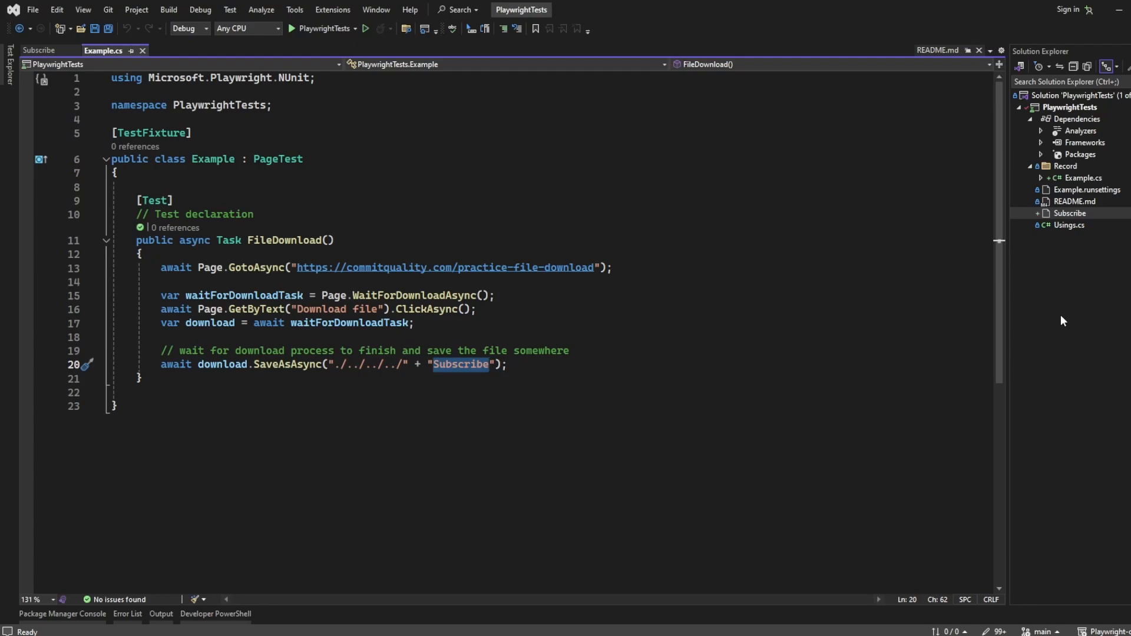
mouse_move(939, 374)
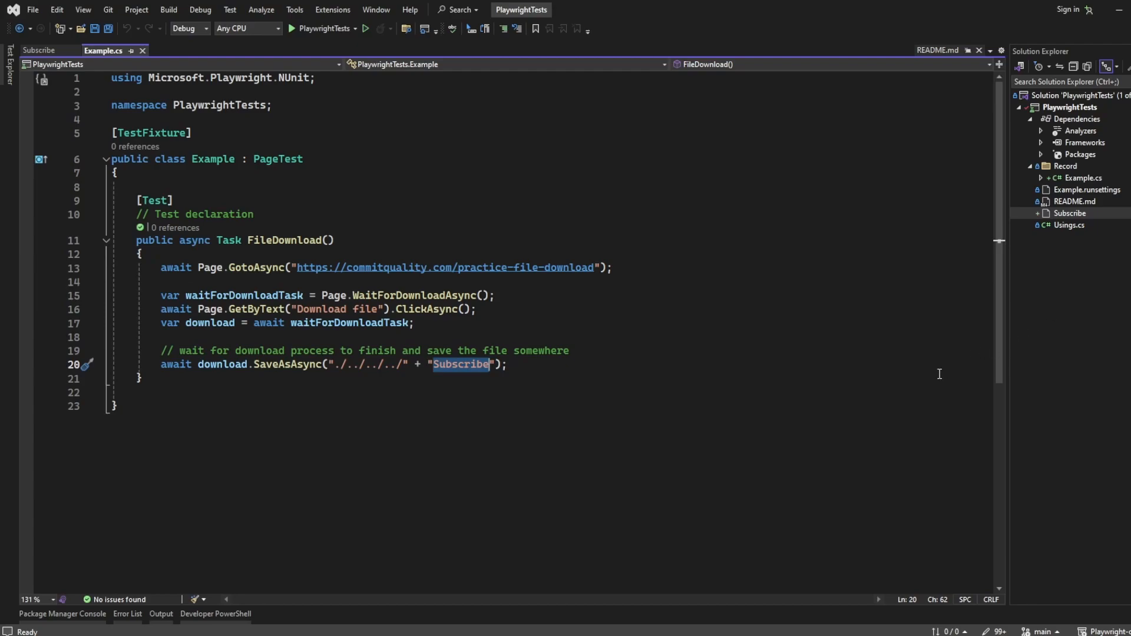
mouse_move(814, 381)
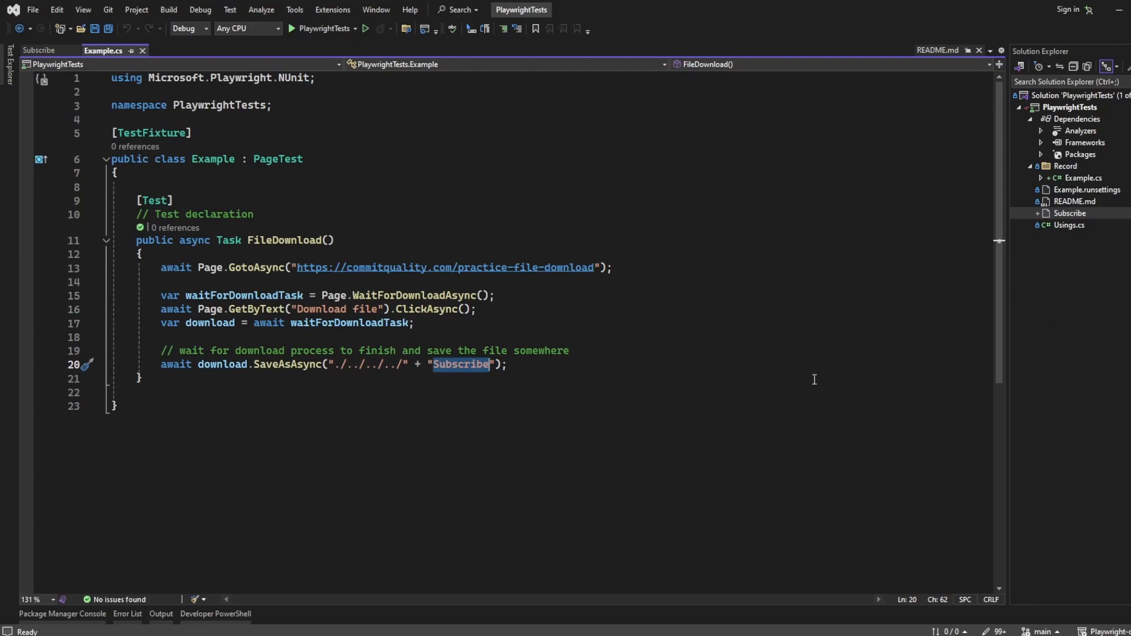